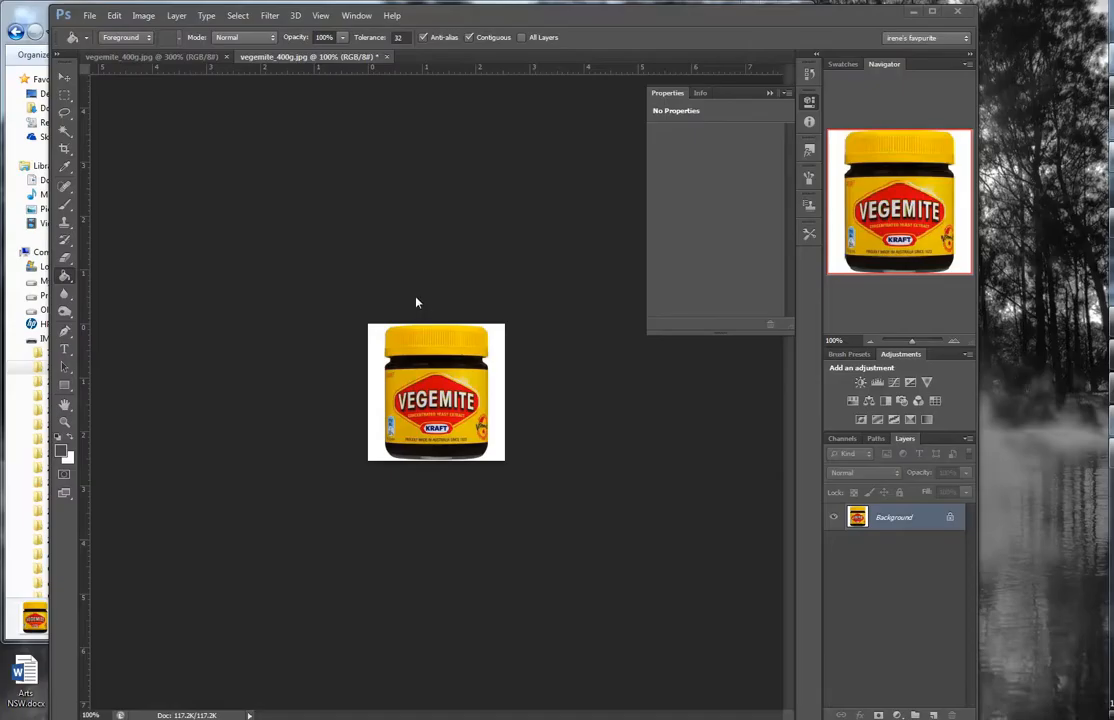
pyautogui.moveTo(351, 154)
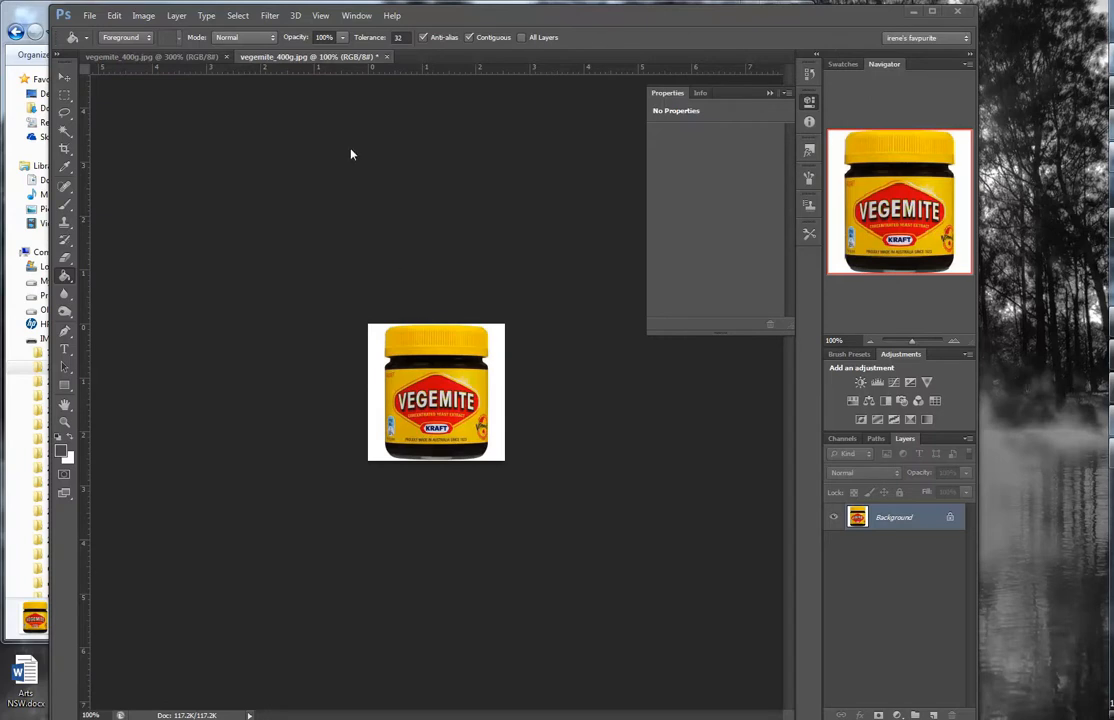
pyautogui.moveTo(321, 15)
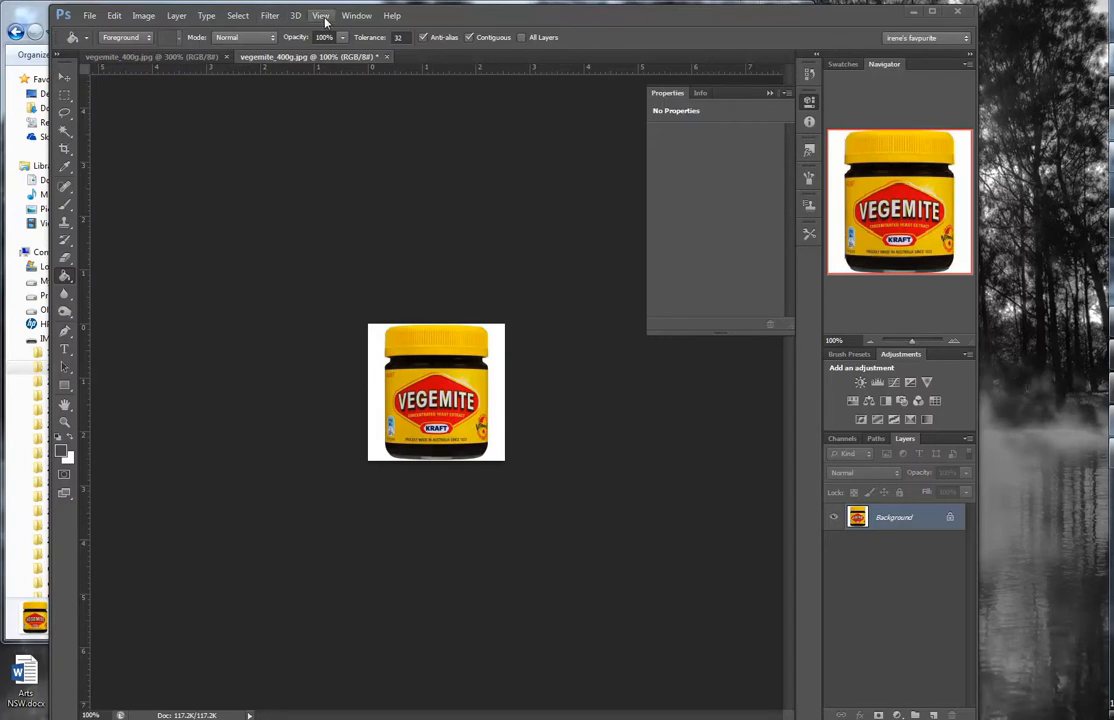
# Step: Zoom in on the Vegemite jar and duplicate the Background layer as Background copy
pyautogui.click(321, 15)
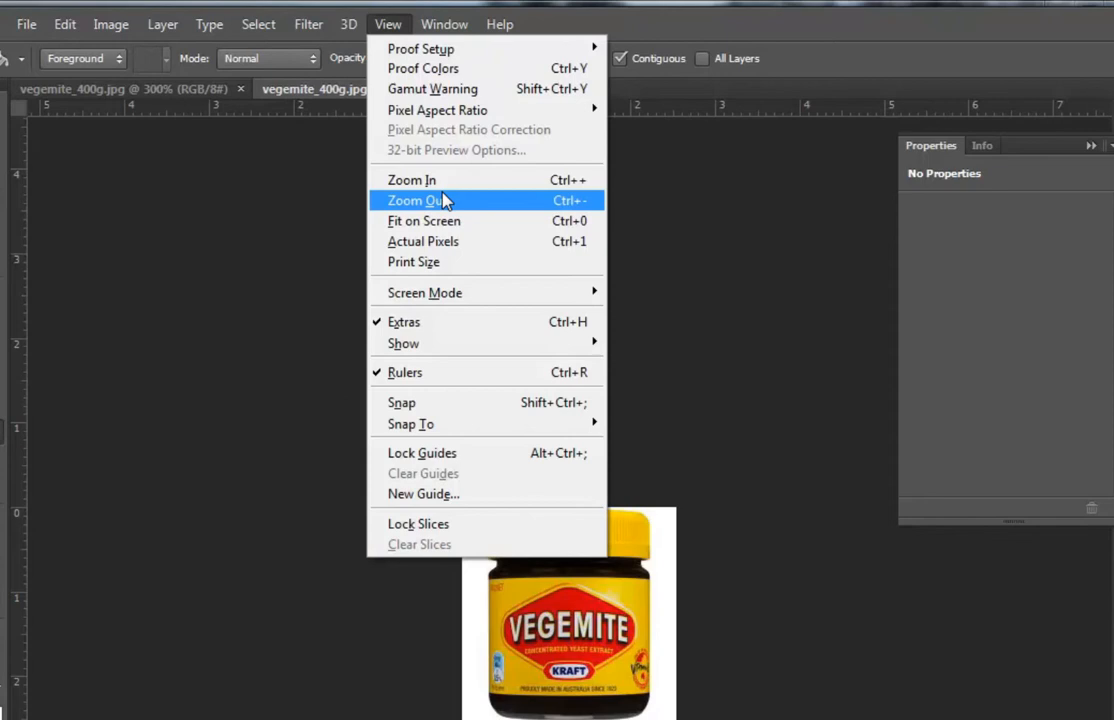
pyautogui.click(424, 200)
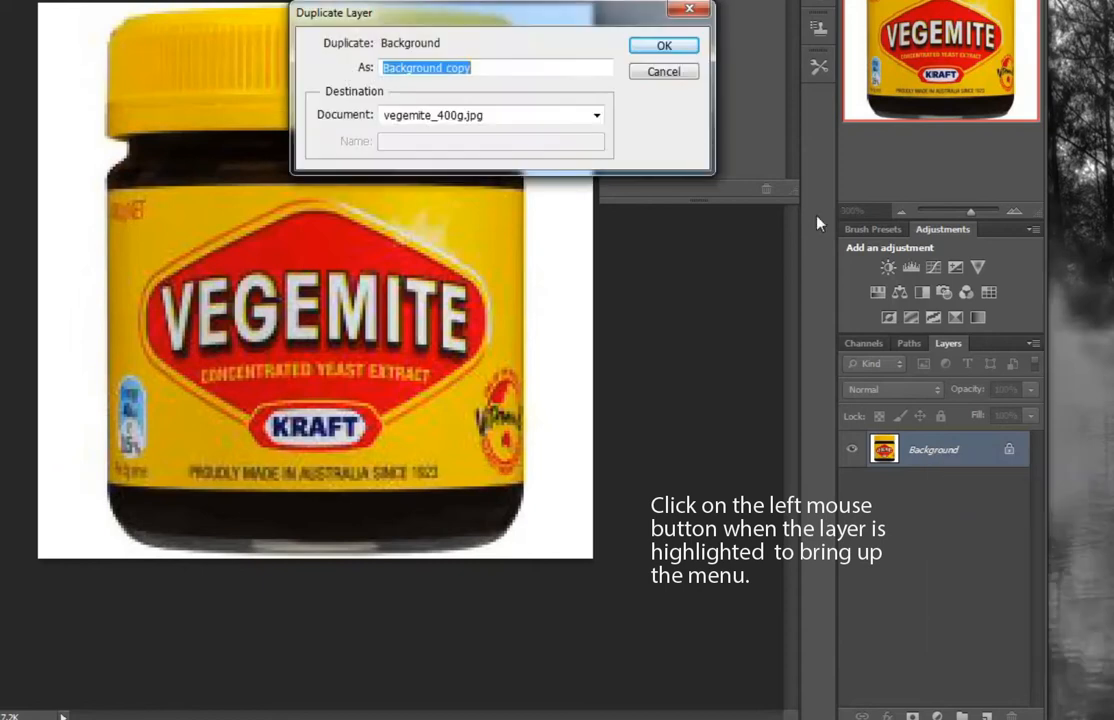
pyautogui.click(663, 45)
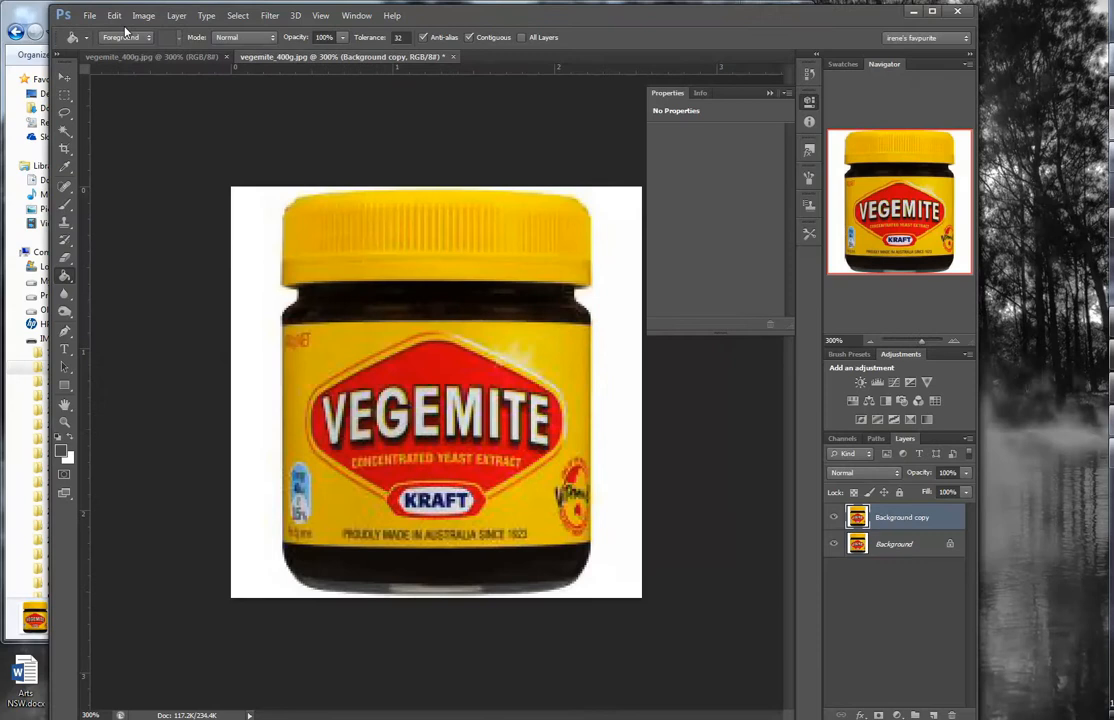
# Step: Apply a Threshold adjustment to Background copy, settling the level around 155
pyautogui.click(143, 15)
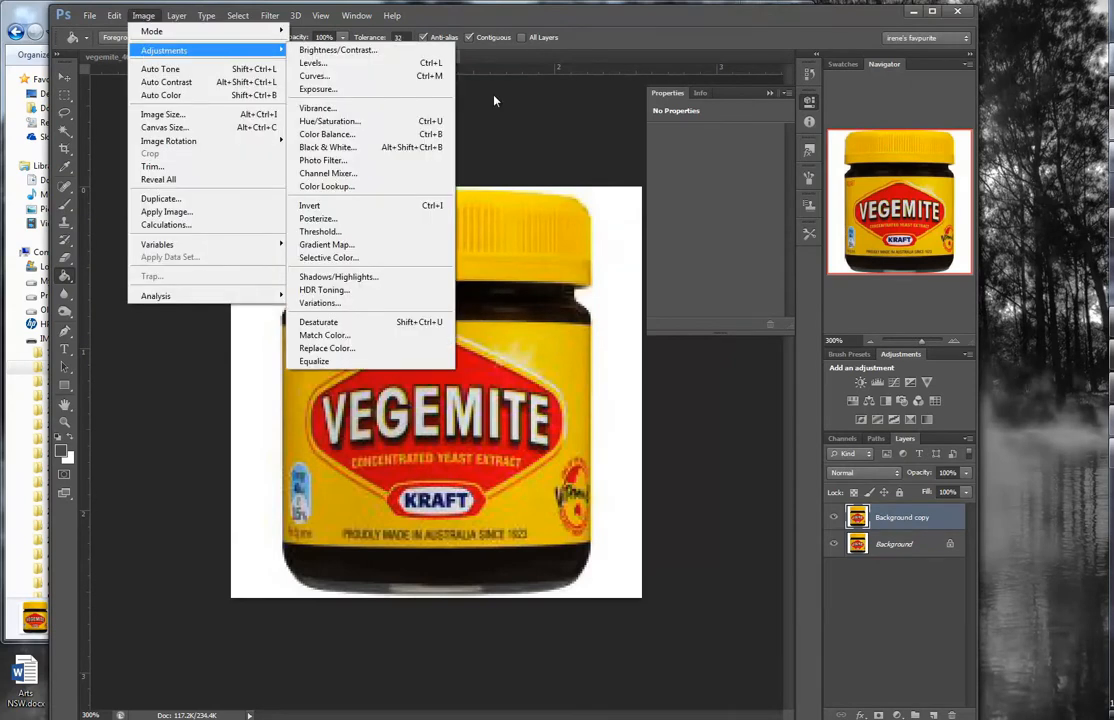
pyautogui.click(319, 231)
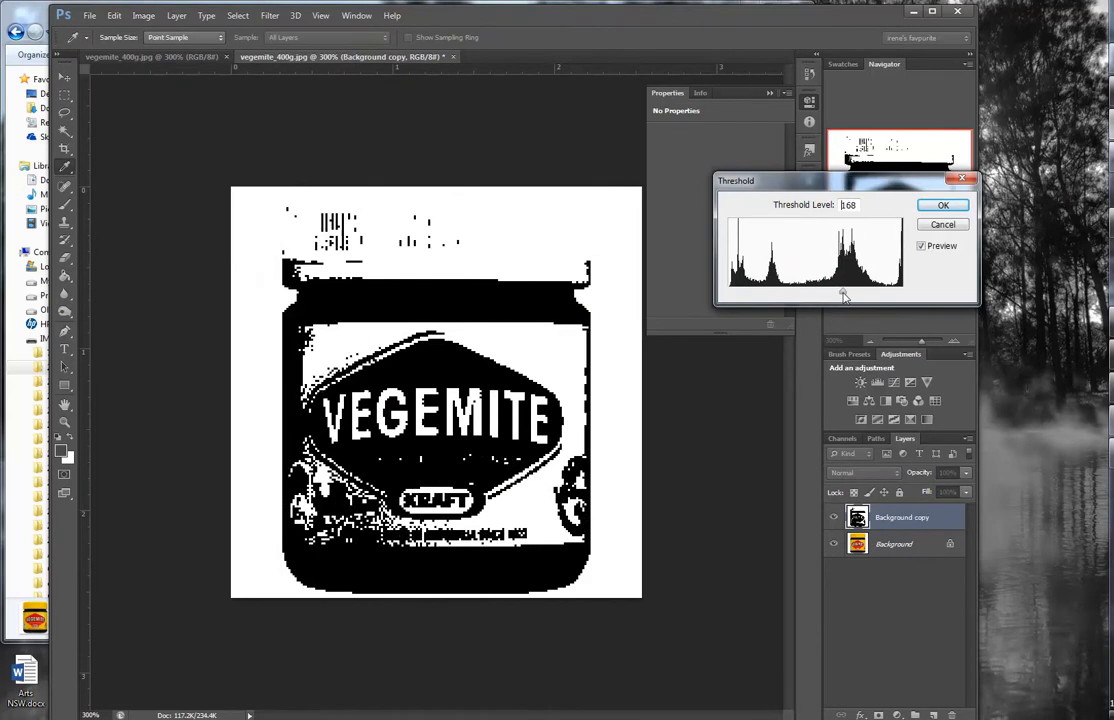
pyautogui.moveTo(843, 293); pyautogui.dragTo(828, 293)
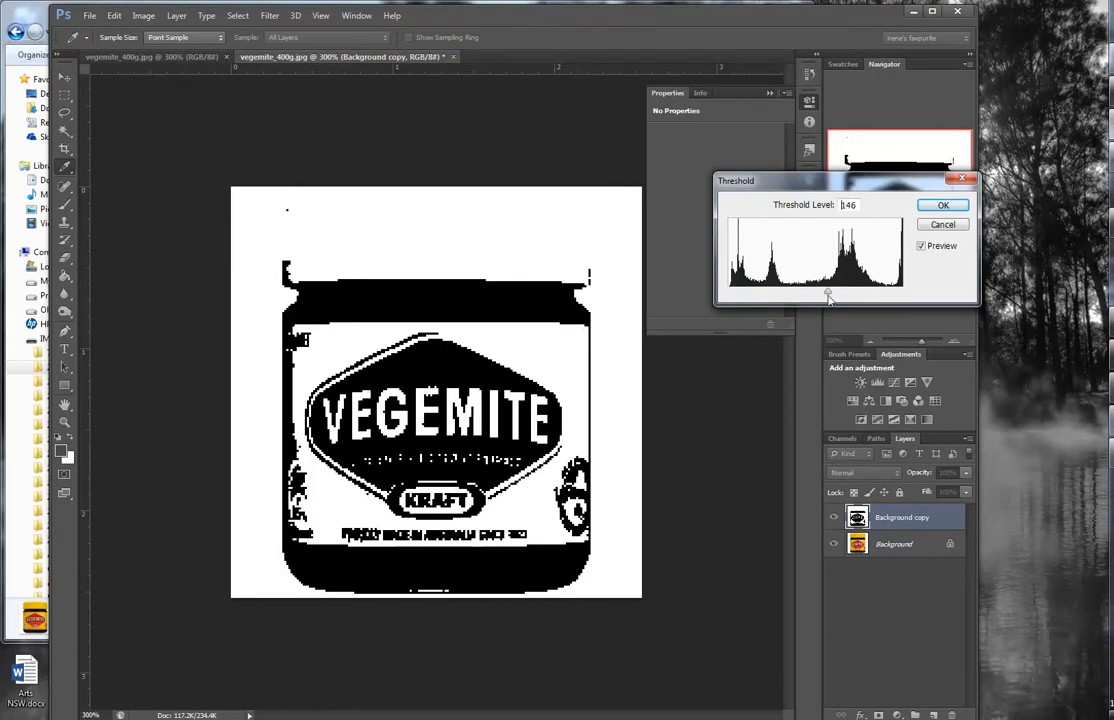
pyautogui.moveTo(828, 296); pyautogui.dragTo(815, 296)
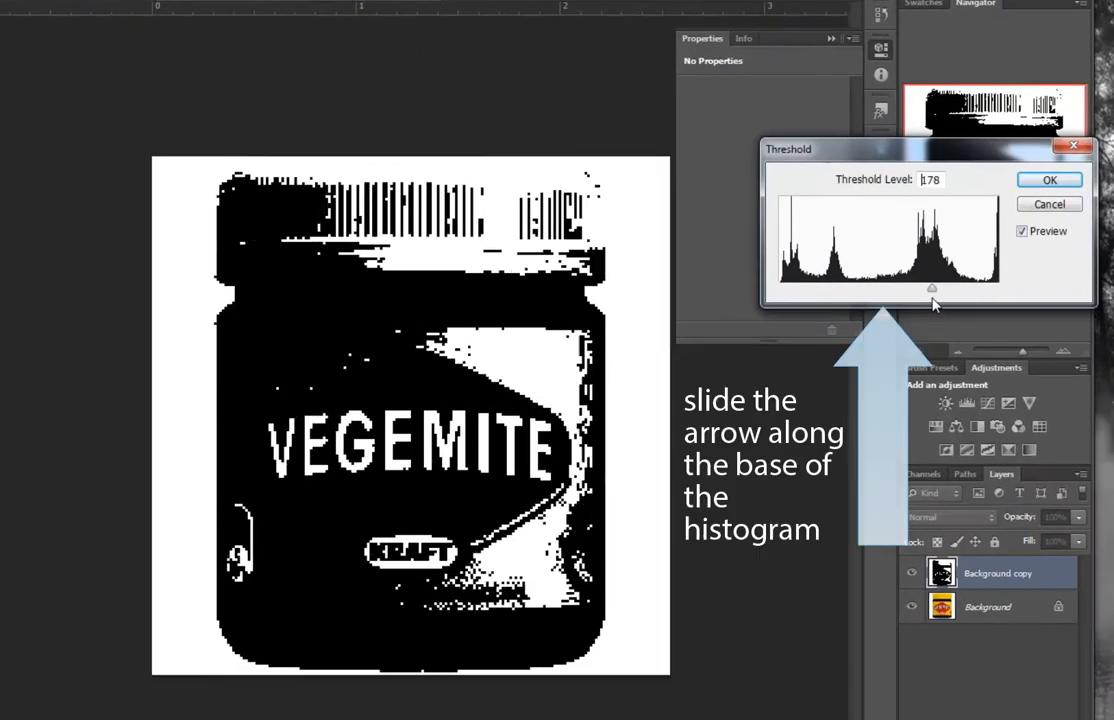
pyautogui.moveTo(931, 289); pyautogui.dragTo(934, 289)
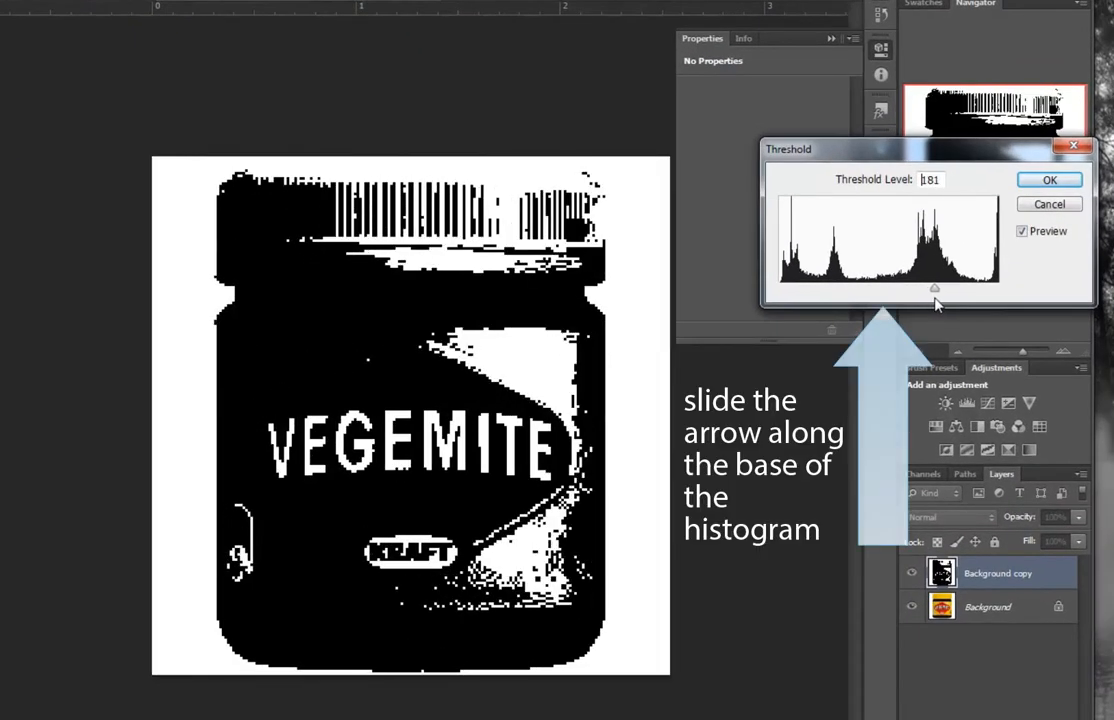
pyautogui.moveTo(934, 288); pyautogui.dragTo(939, 288)
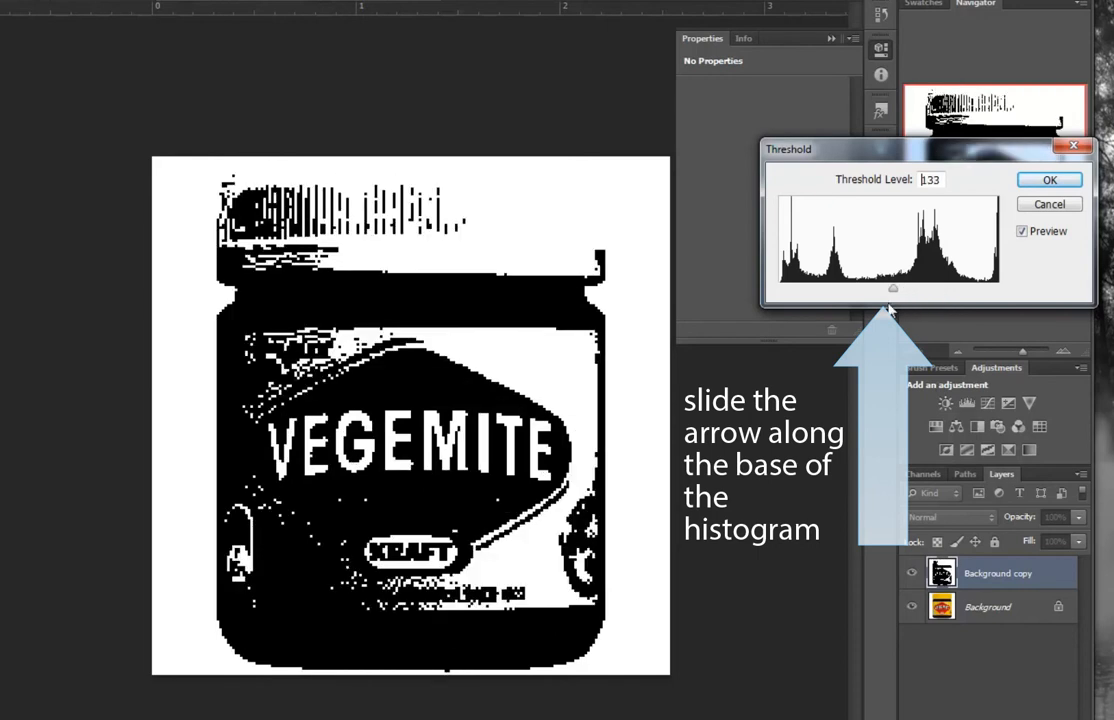
pyautogui.moveTo(893, 288); pyautogui.dragTo(846, 288)
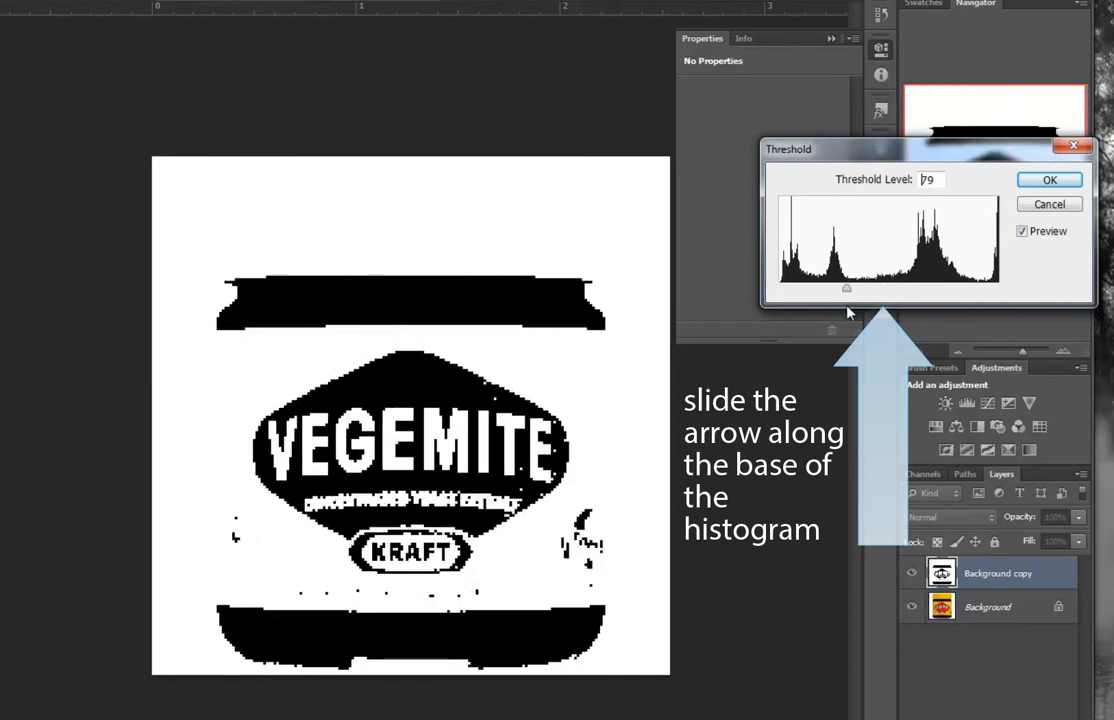
pyautogui.moveTo(846, 288); pyautogui.dragTo(876, 288)
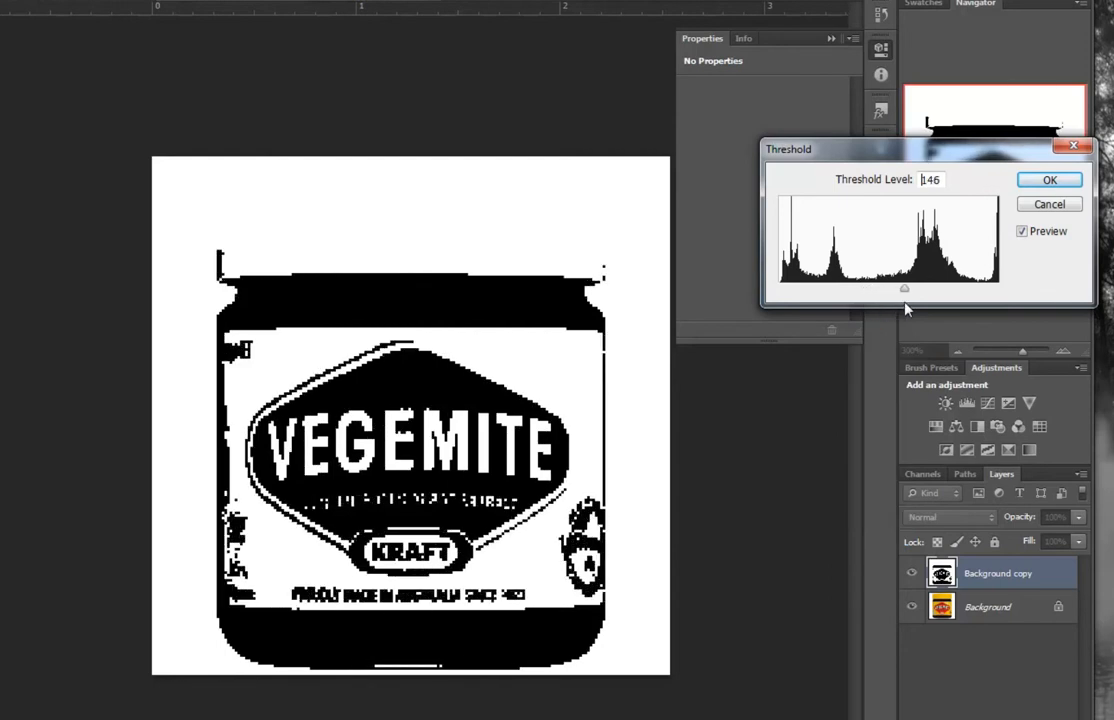
pyautogui.moveTo(904, 288); pyautogui.dragTo(948, 288)
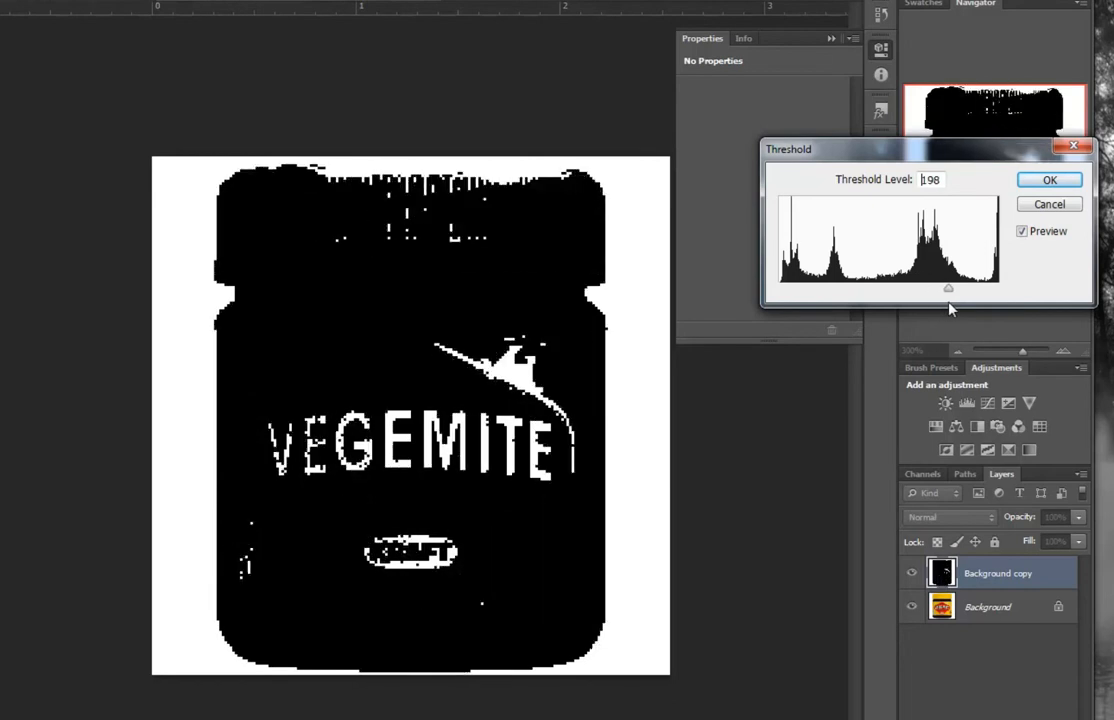
pyautogui.moveTo(948, 288); pyautogui.dragTo(898, 288)
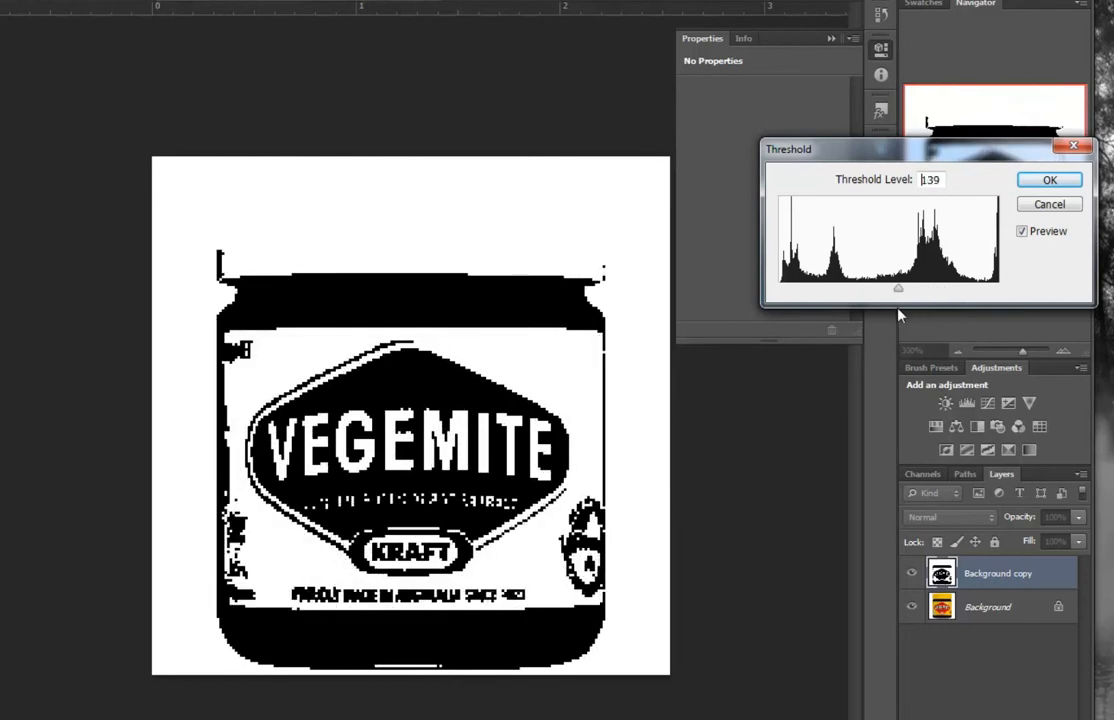
pyautogui.moveTo(897, 288); pyautogui.dragTo(899, 288)
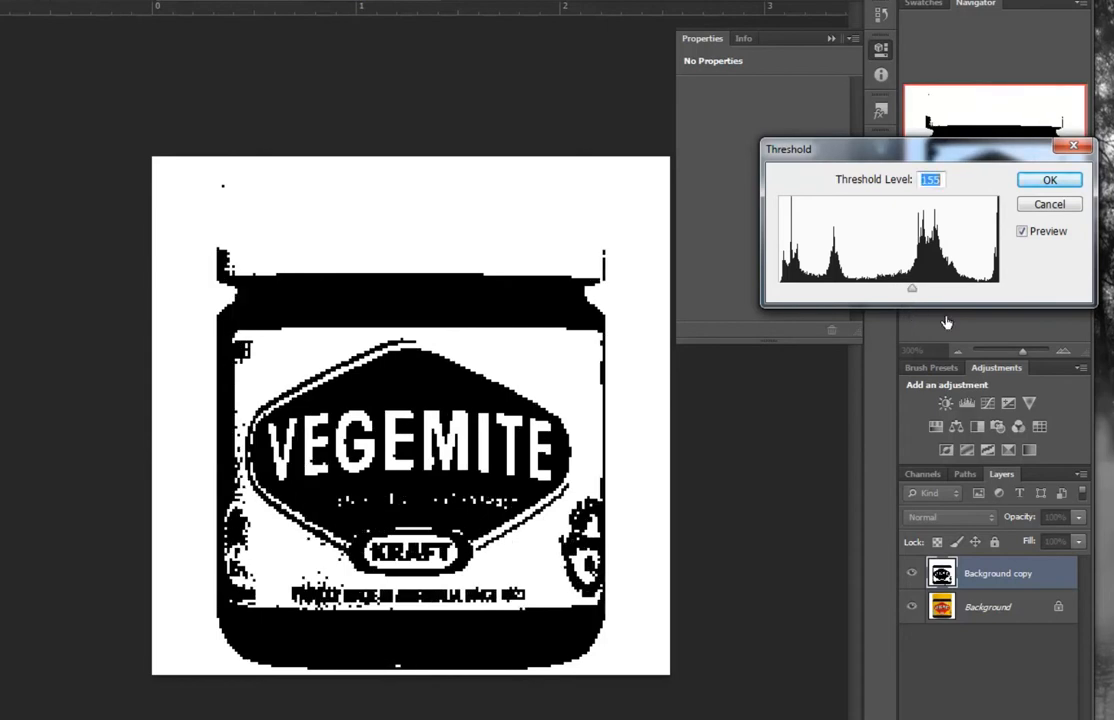
pyautogui.click(1049, 180)
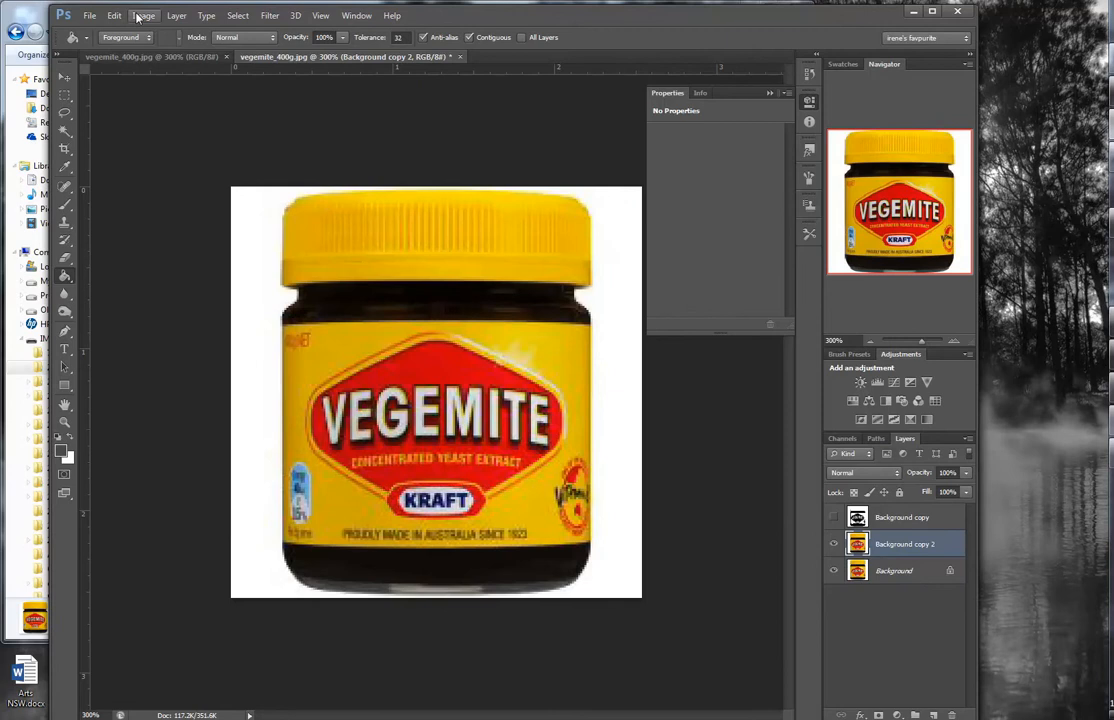
# Step: Apply a darker Threshold of about 185 to Background copy 2
pyautogui.click(143, 16)
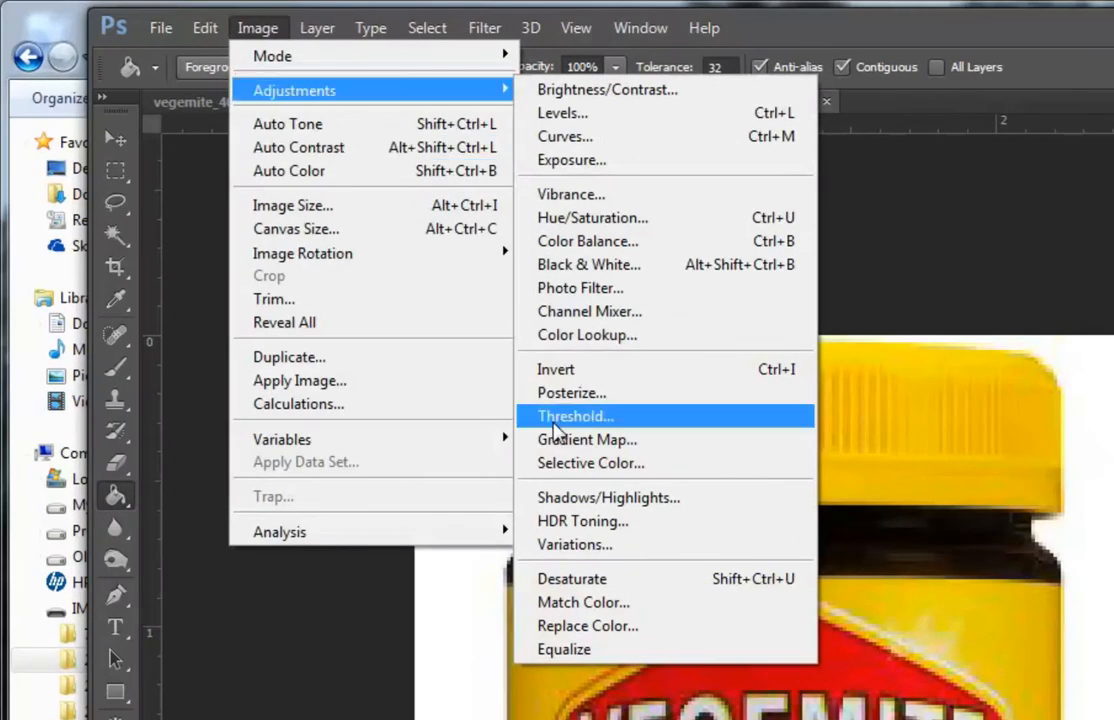
pyautogui.click(573, 416)
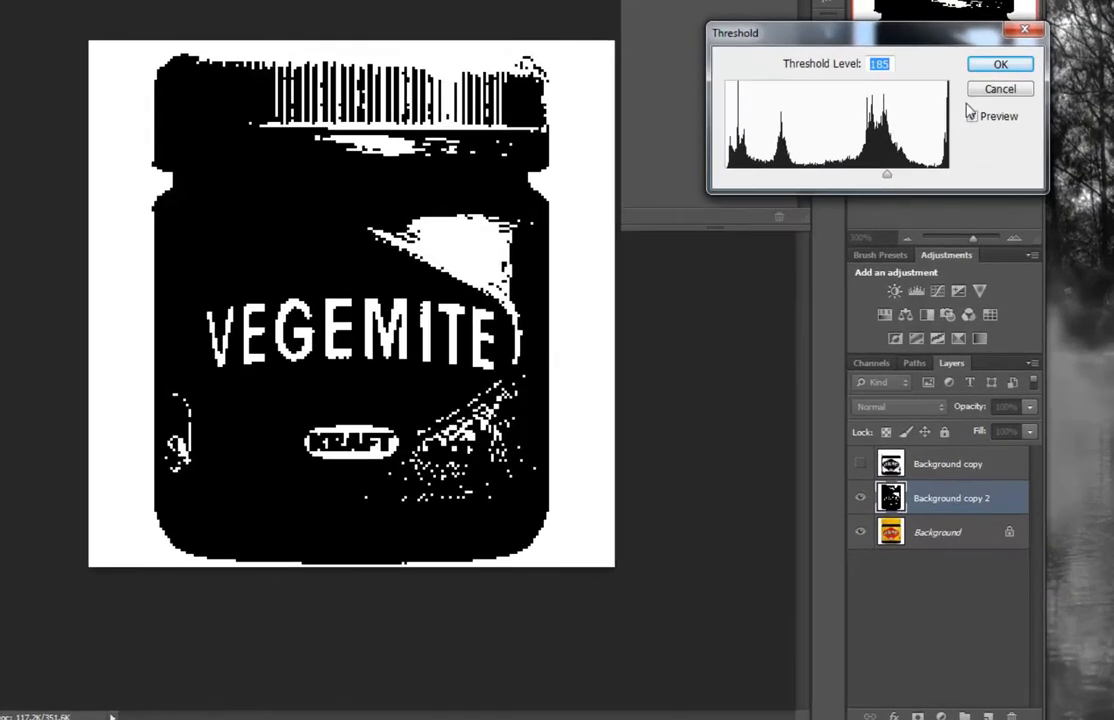
pyautogui.click(1000, 63)
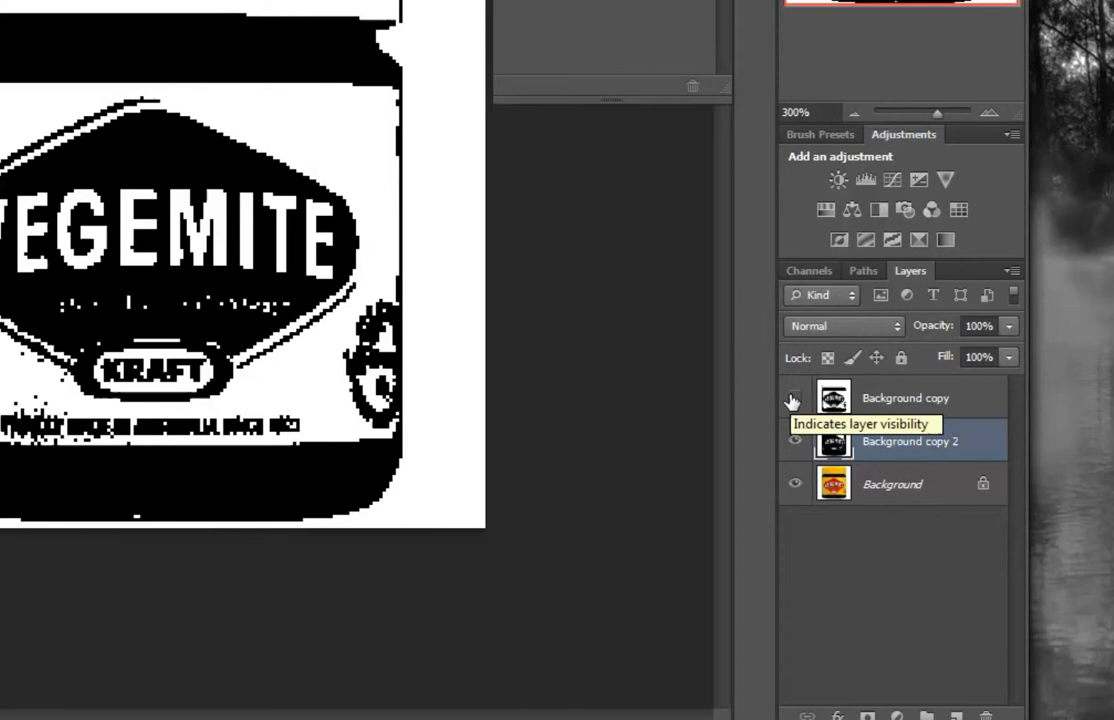
# Step: Show Background copy again and brush over the lid to reveal the darker layer
pyautogui.click(795, 397)
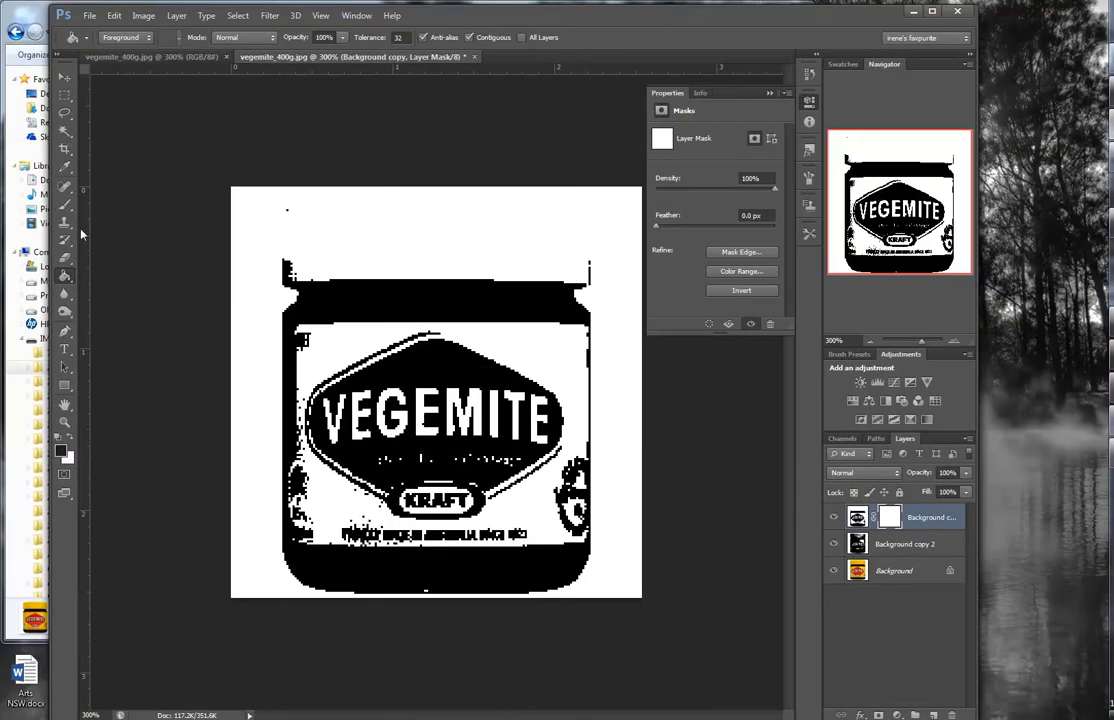
pyautogui.click(64, 205)
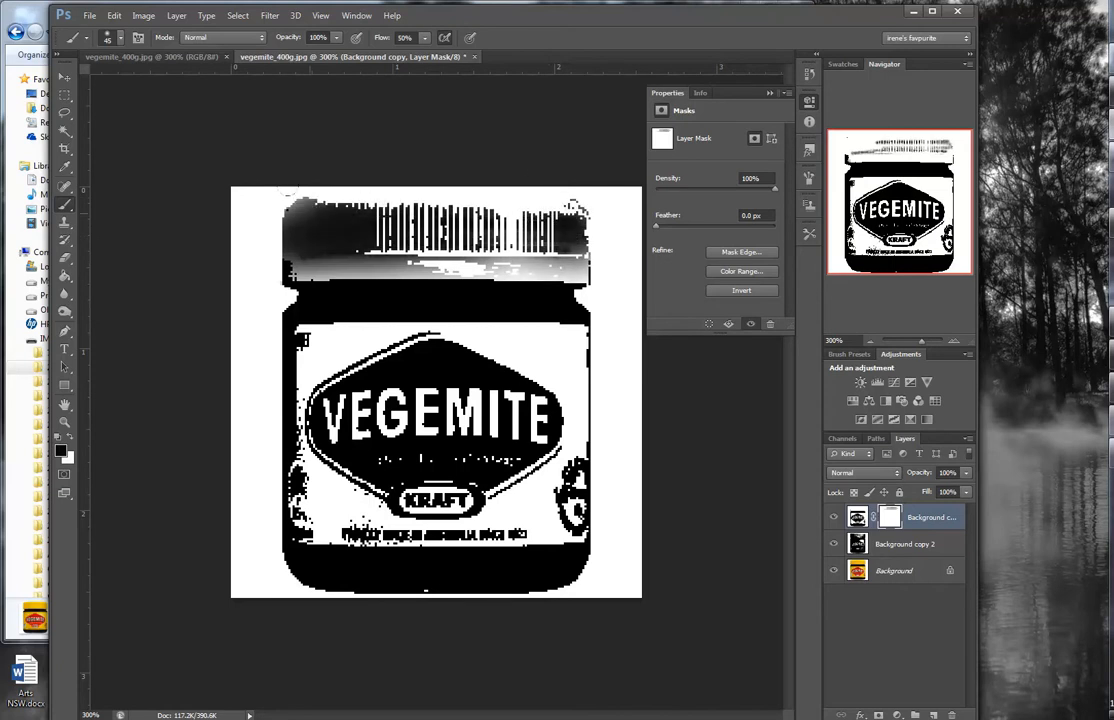
pyautogui.moveTo(300, 250); pyautogui.dragTo(560, 250)
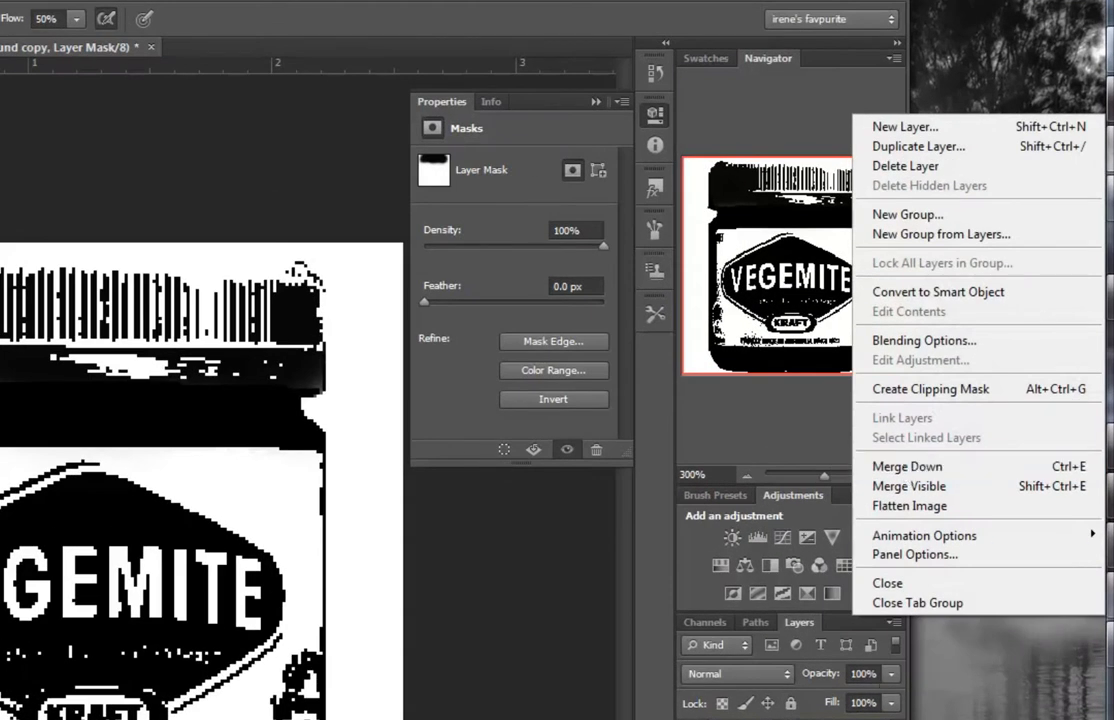
pyautogui.moveTo(907, 466)
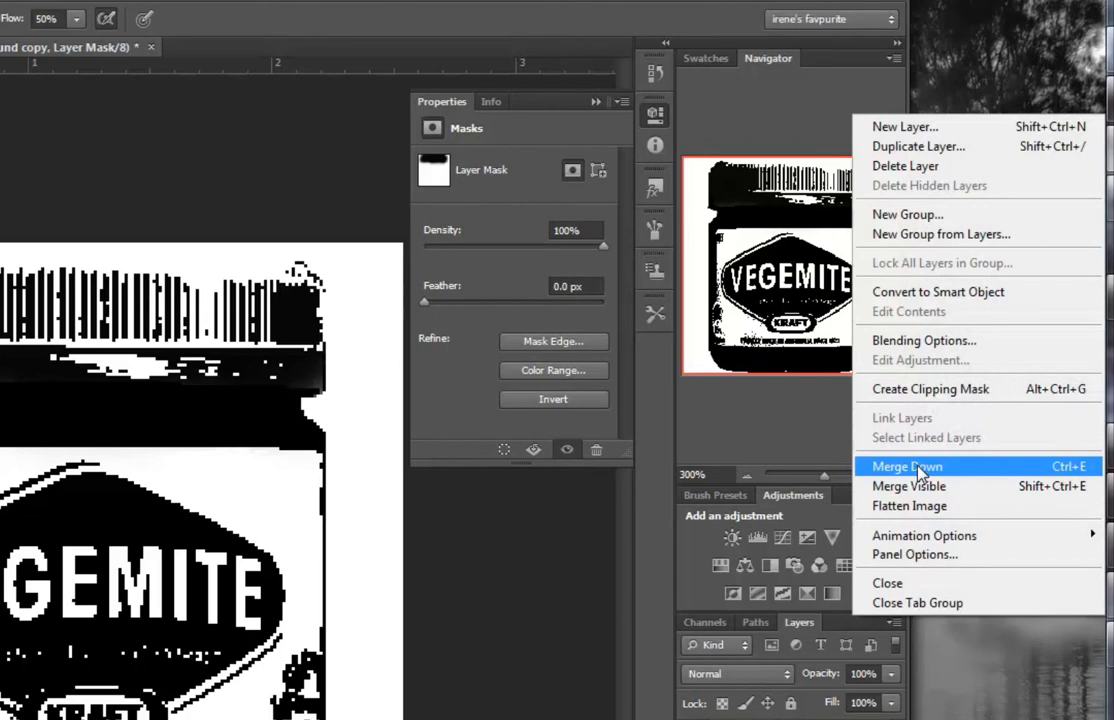
# Step: Merge Background copy into Background copy 2 and toggle the merged layer's visibility
pyautogui.click(907, 466)
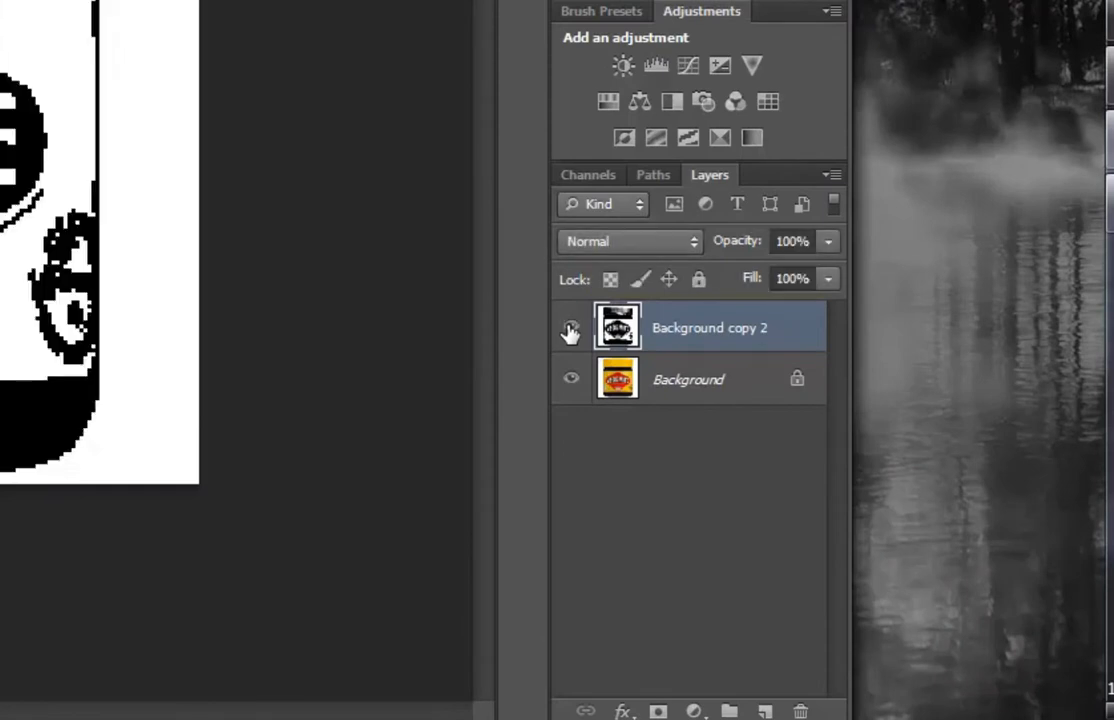
pyautogui.click(571, 327)
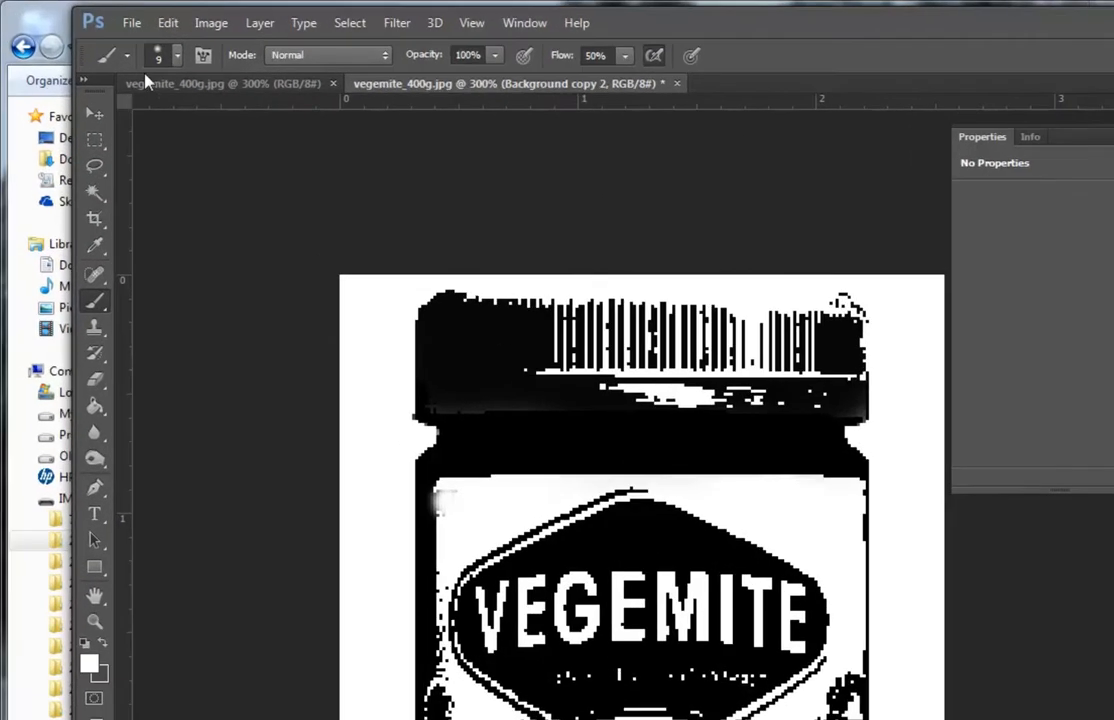
# Step: Remove the black specks near the Kraft label and flatten the jar image
pyautogui.click(176, 55)
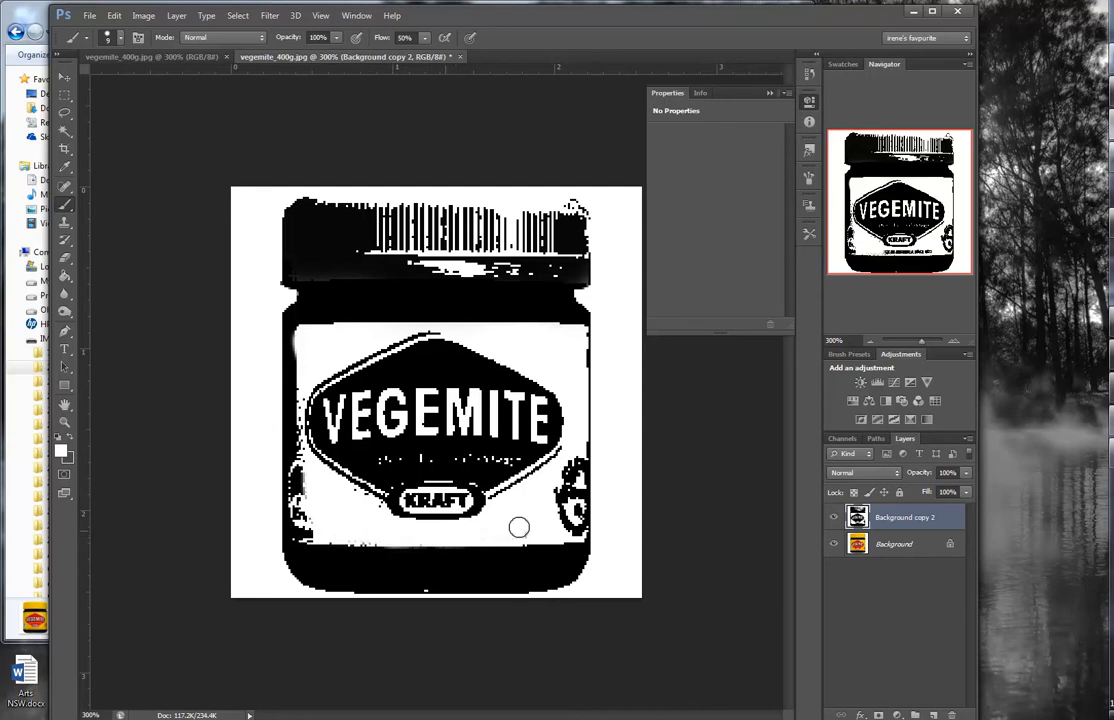
pyautogui.moveTo(578, 354)
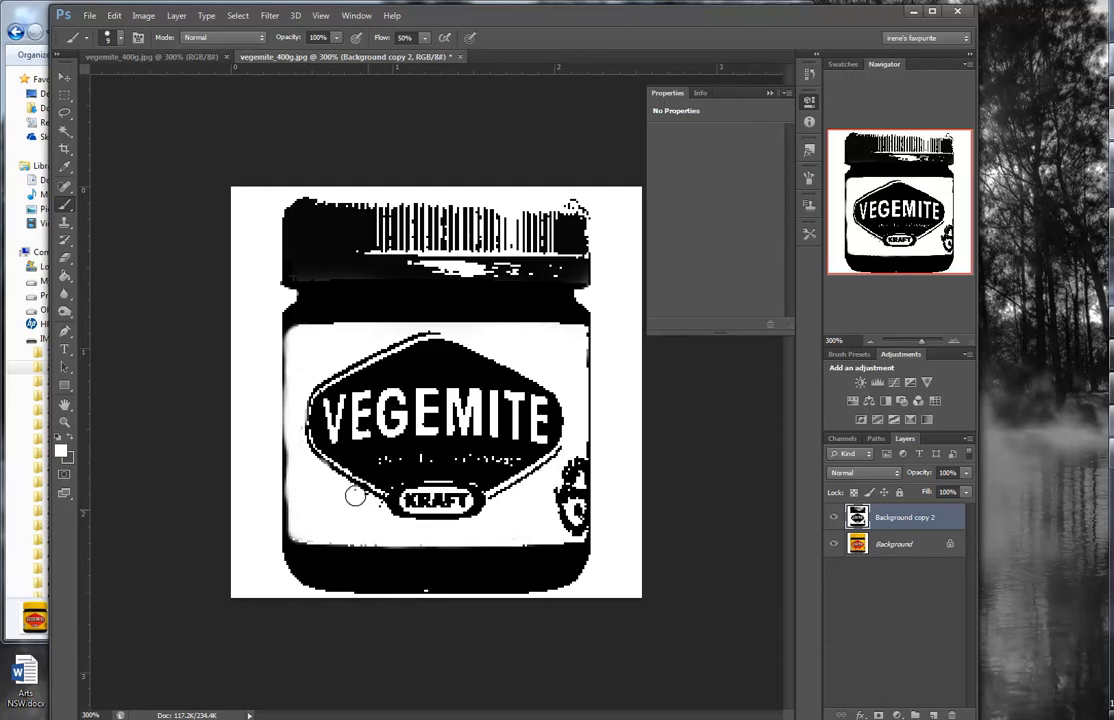
pyautogui.moveTo(620, 408)
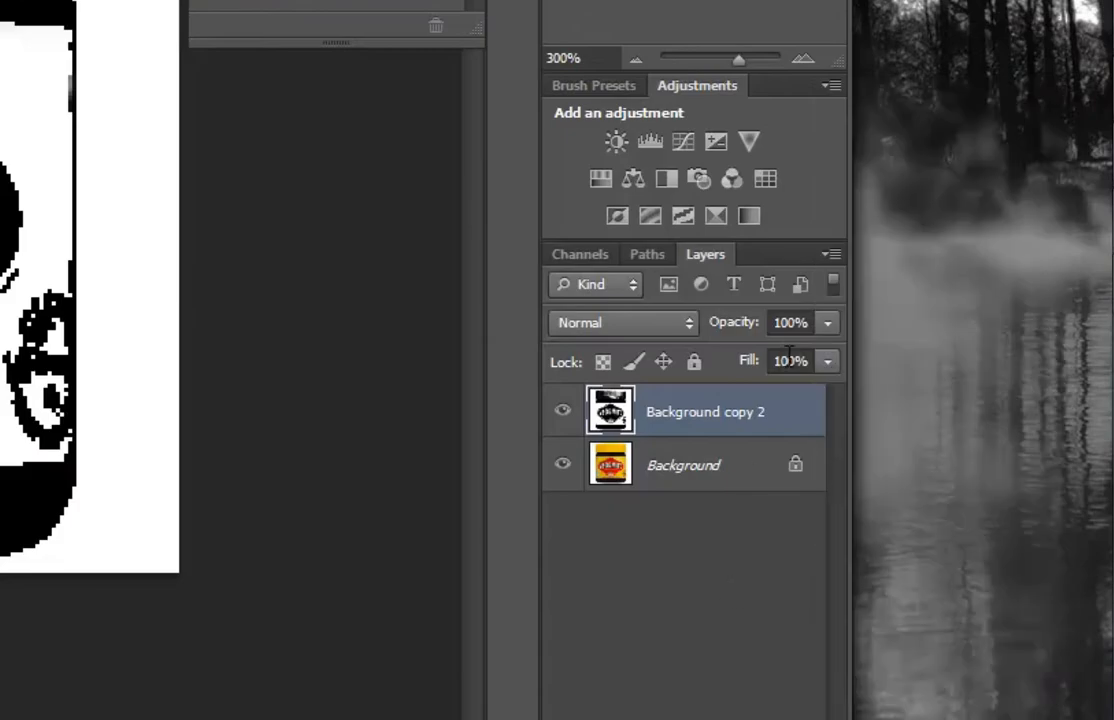
pyautogui.click(832, 253)
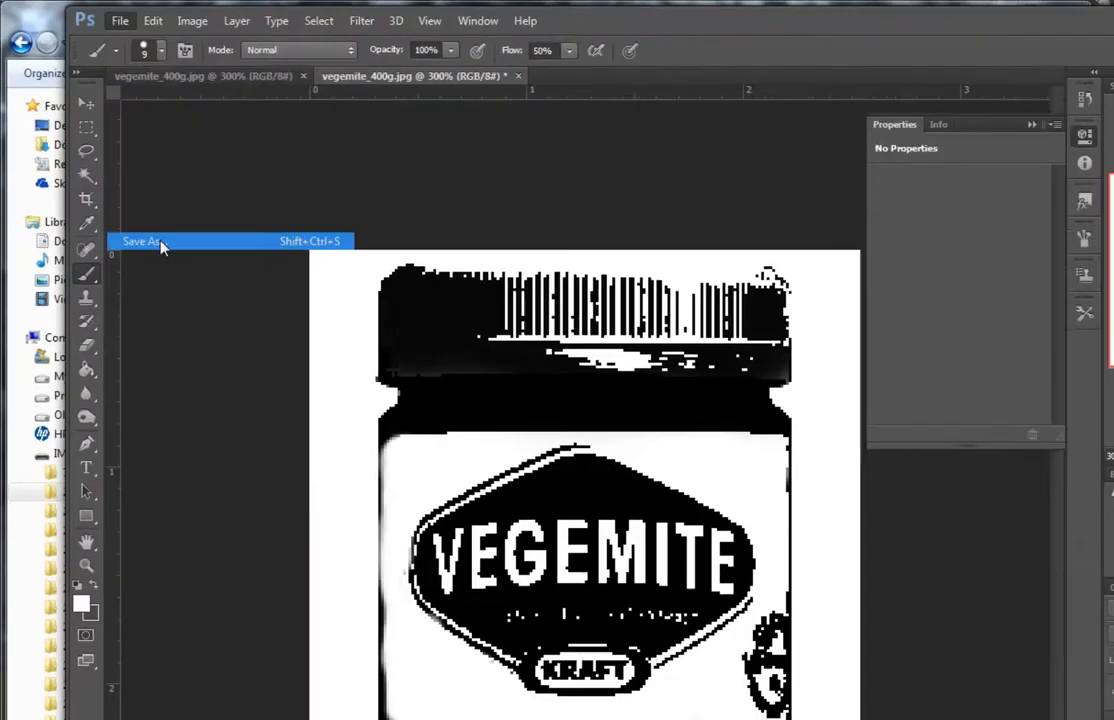
# Step: Begin Save As with JPEG format, targeting the Desktop's POP ART IMAGES folder
pyautogui.click(140, 241)
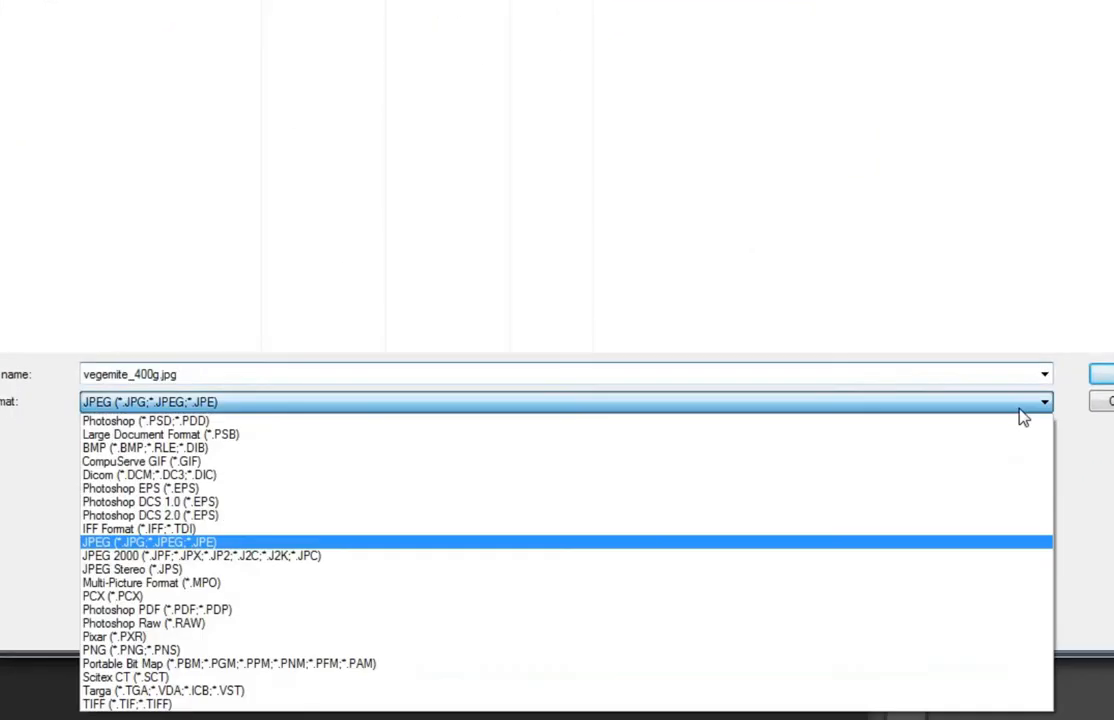
pyautogui.click(145, 420)
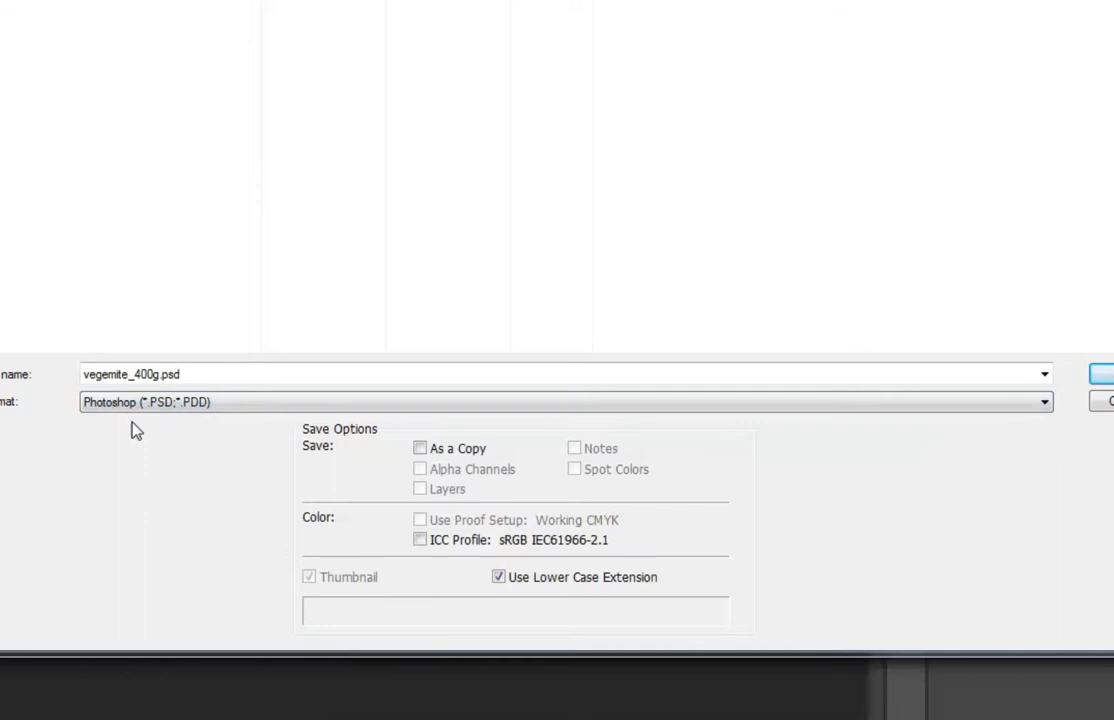
pyautogui.click(565, 401)
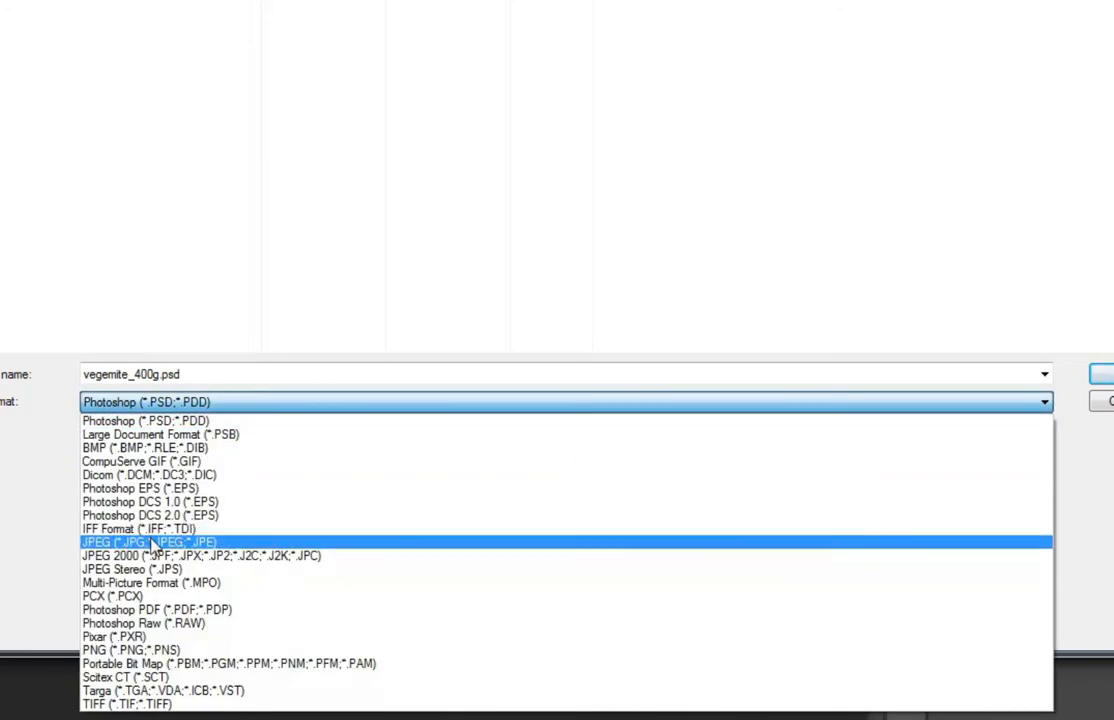
pyautogui.click(148, 542)
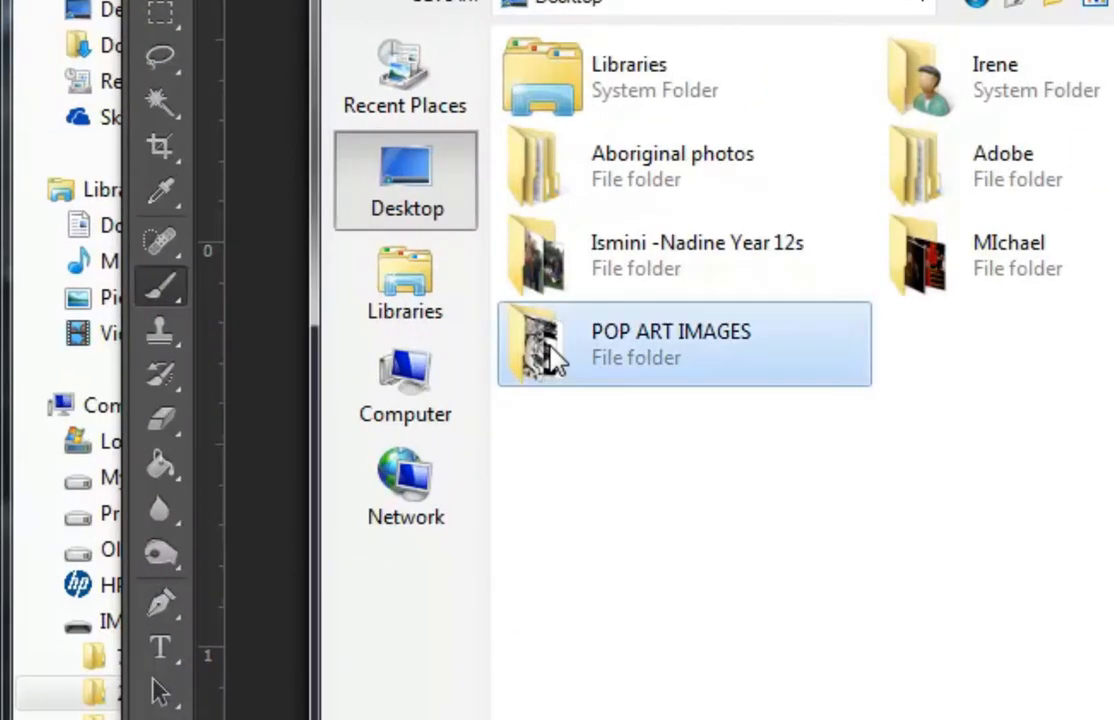
pyautogui.doubleClick(683, 344)
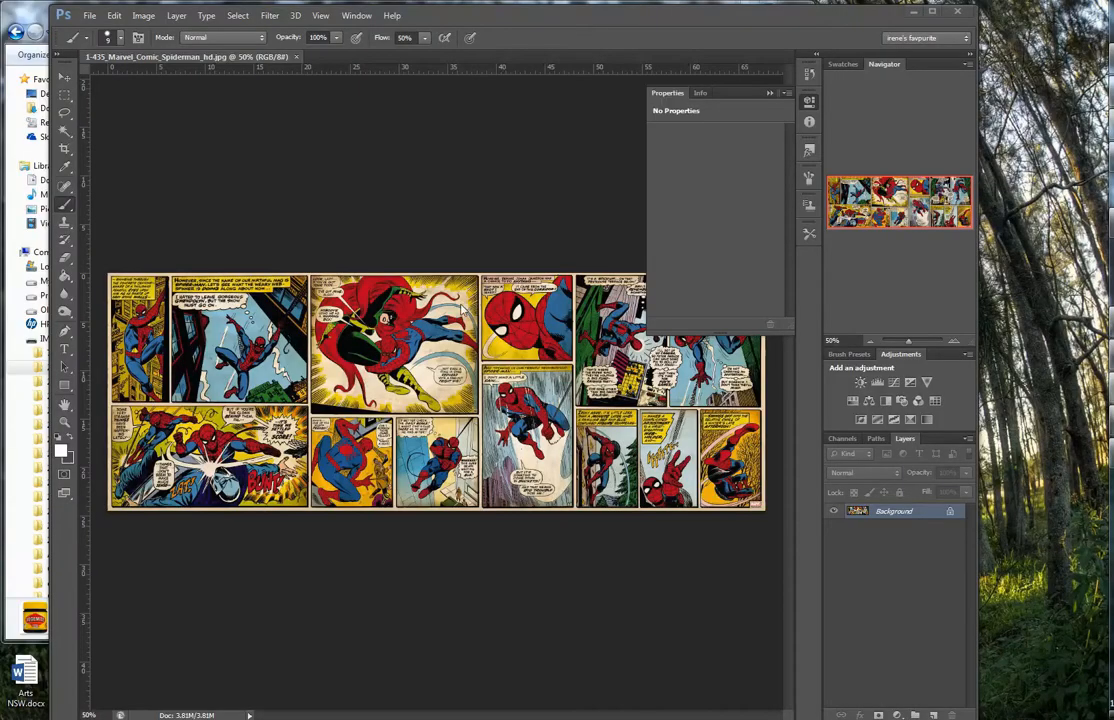
pyautogui.moveTo(138, 203)
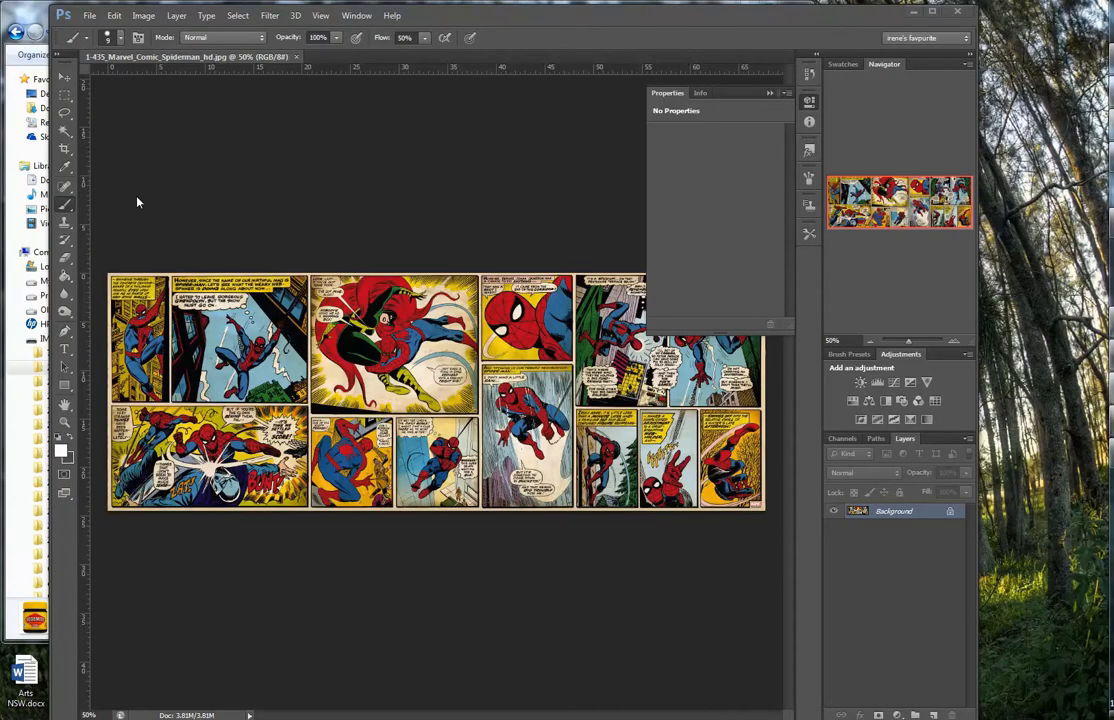
pyautogui.moveTo(585, 307)
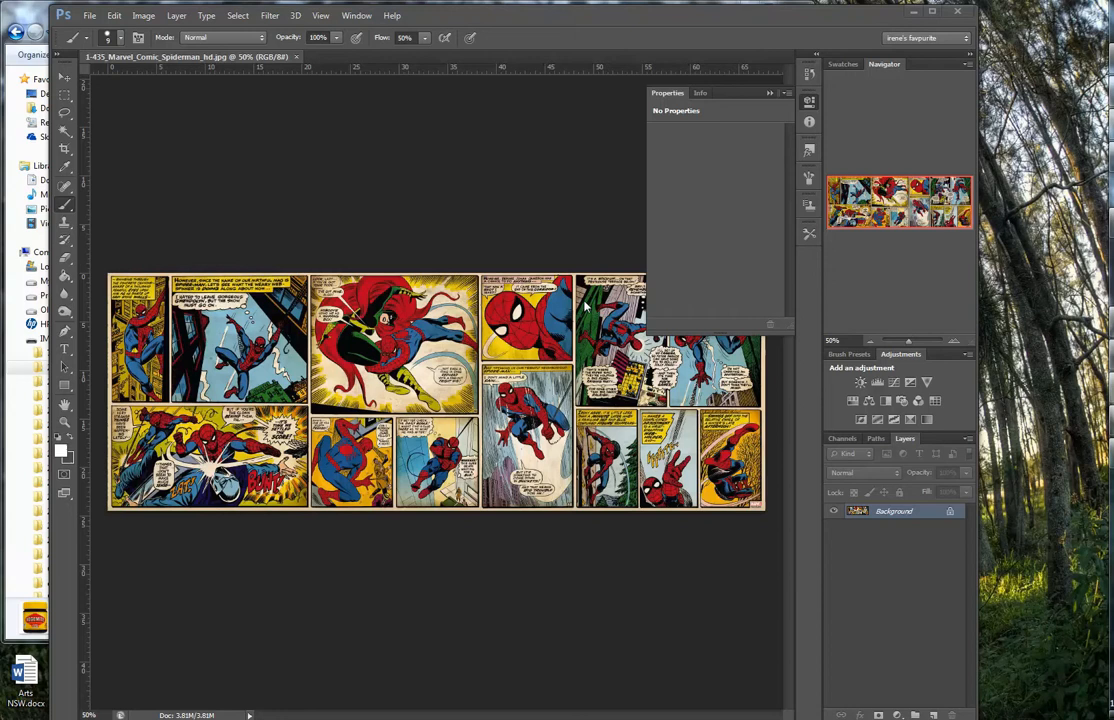
pyautogui.moveTo(490, 411)
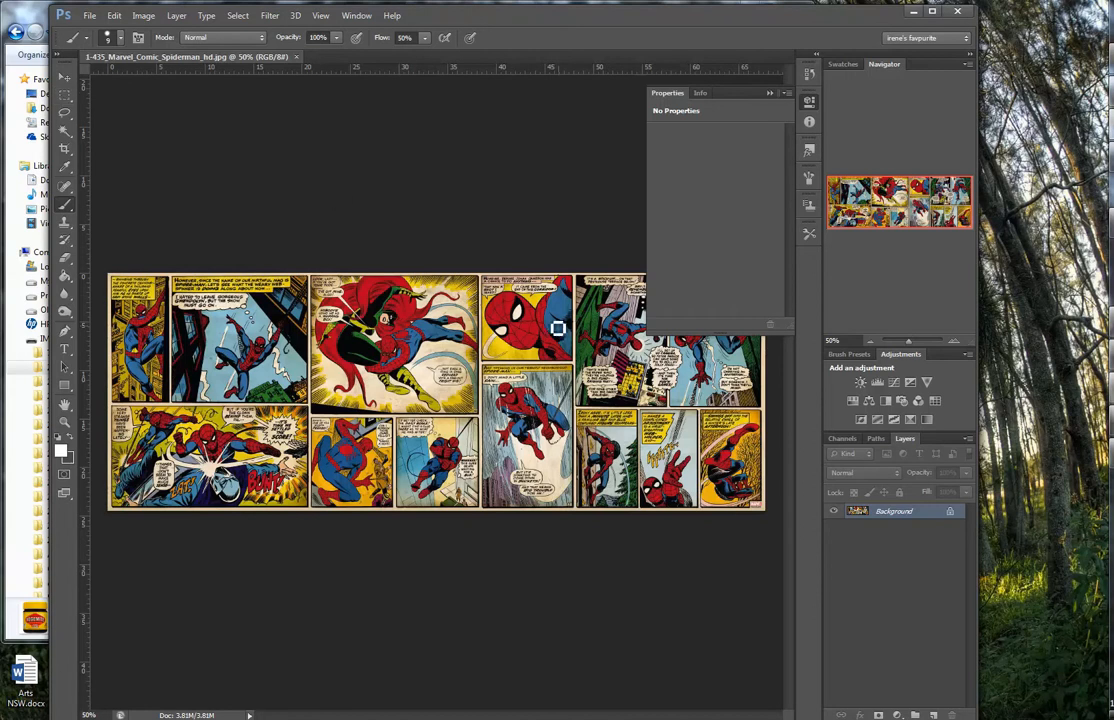
# Step: Select the Spiderman close-up panel on the comic page and copy it
pyautogui.click(64, 97)
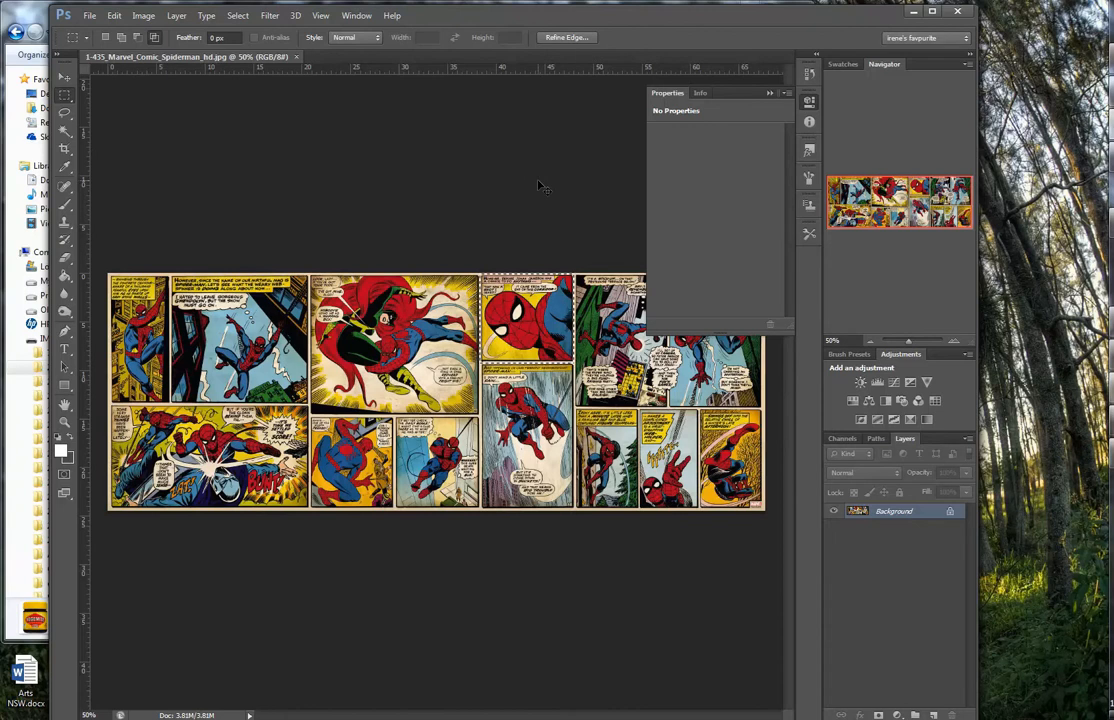
pyautogui.click(89, 15)
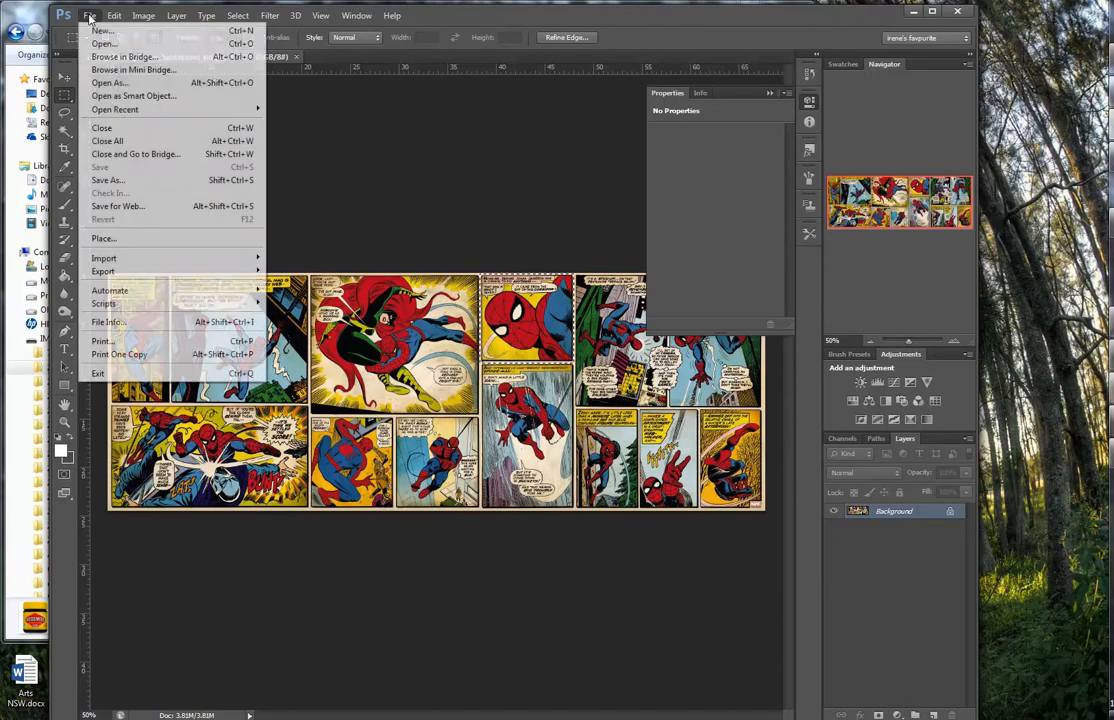
pyautogui.click(114, 15)
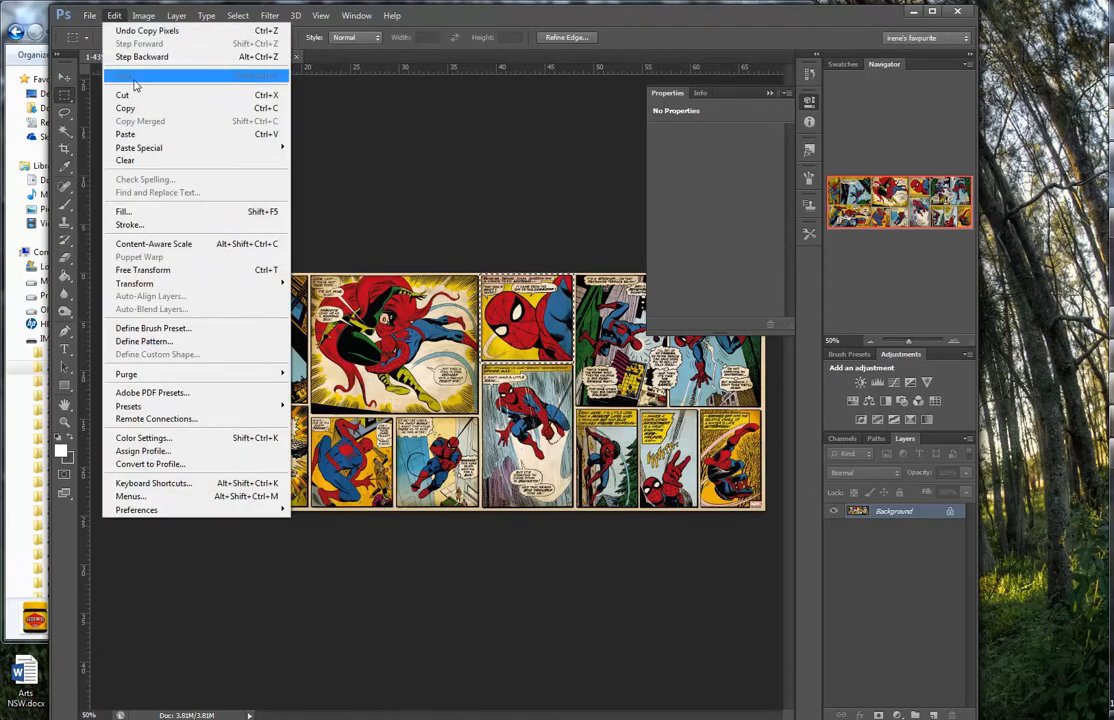
pyautogui.click(90, 15)
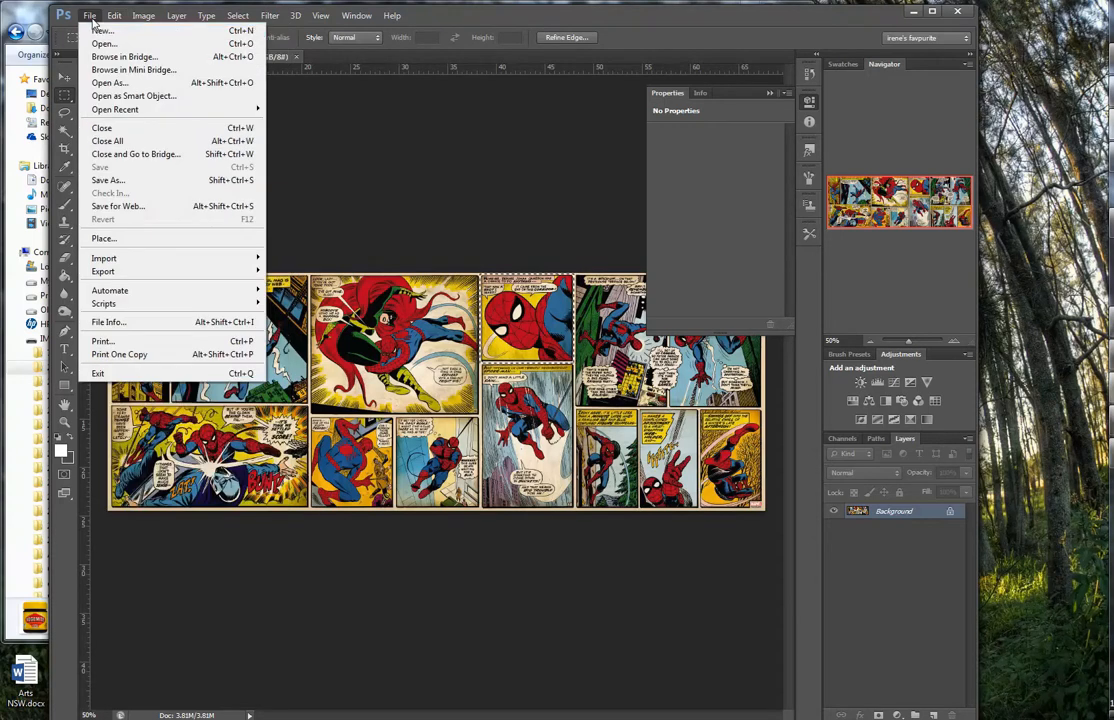
# Step: Create a new 276×262 document from the Clipboard preset
pyautogui.click(90, 15)
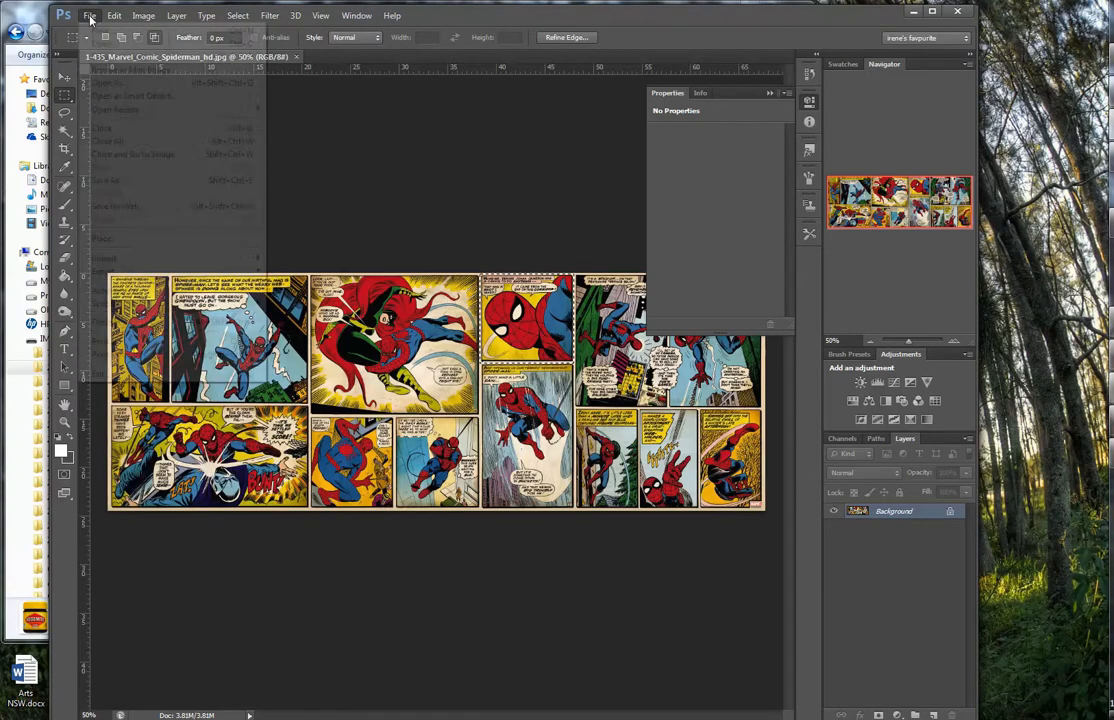
pyautogui.click(100, 70)
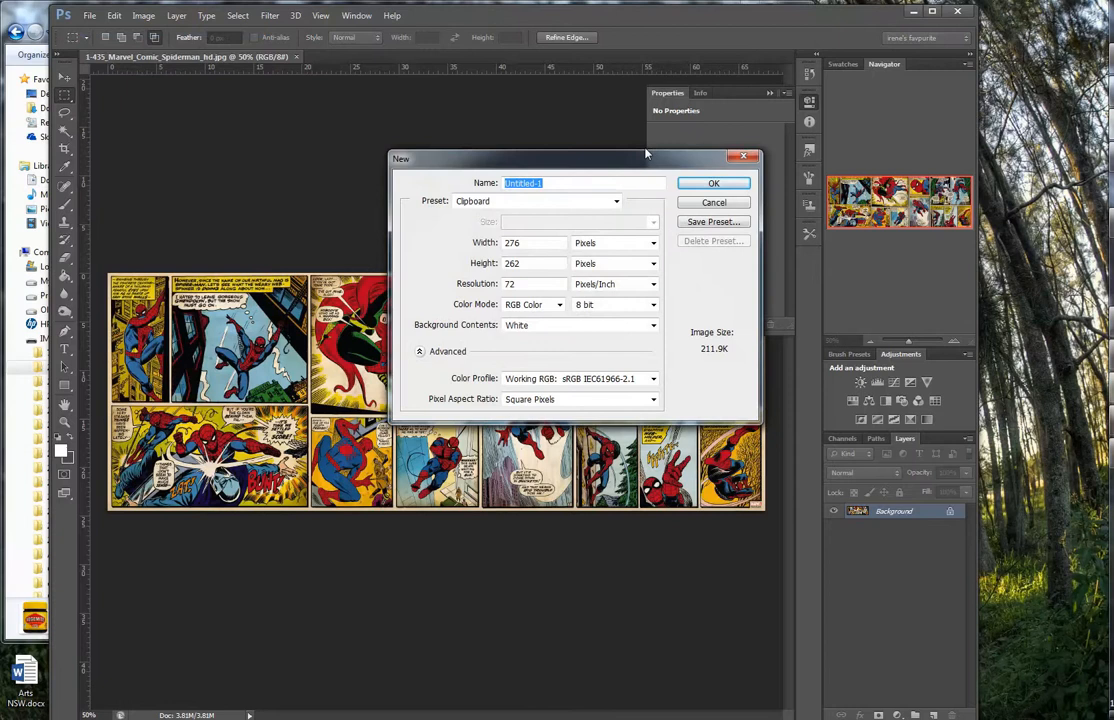
pyautogui.click(713, 182)
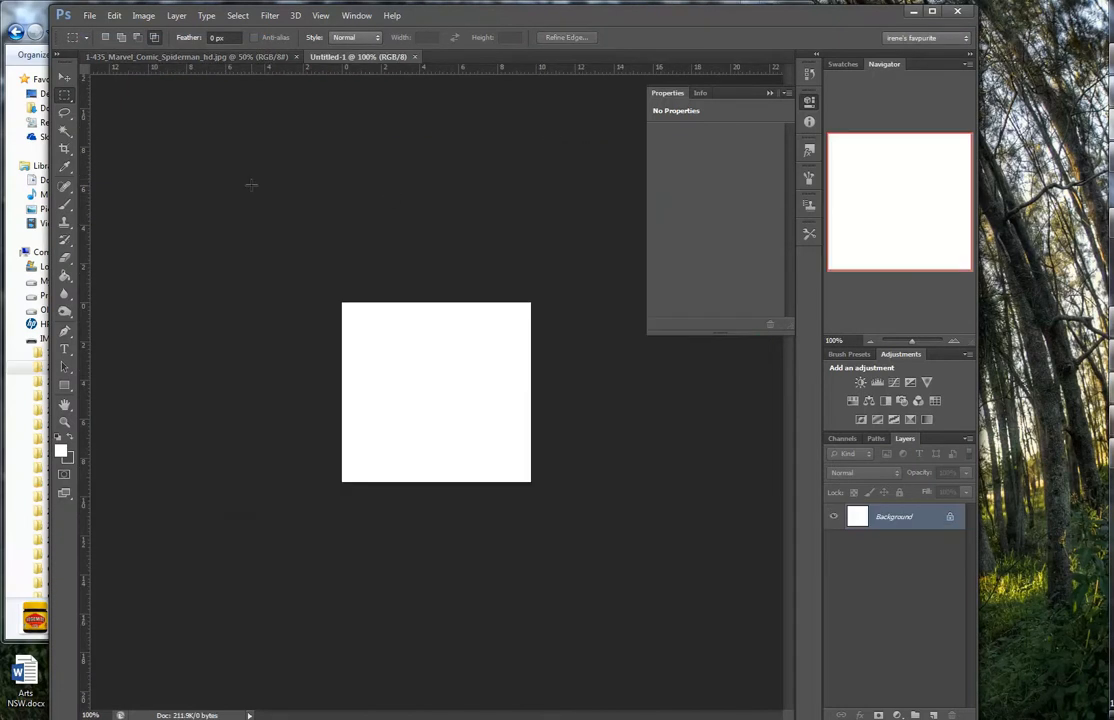
# Step: Paste the Spiderman panel as Layer 1 and delete the white Background layer
pyautogui.click(114, 15)
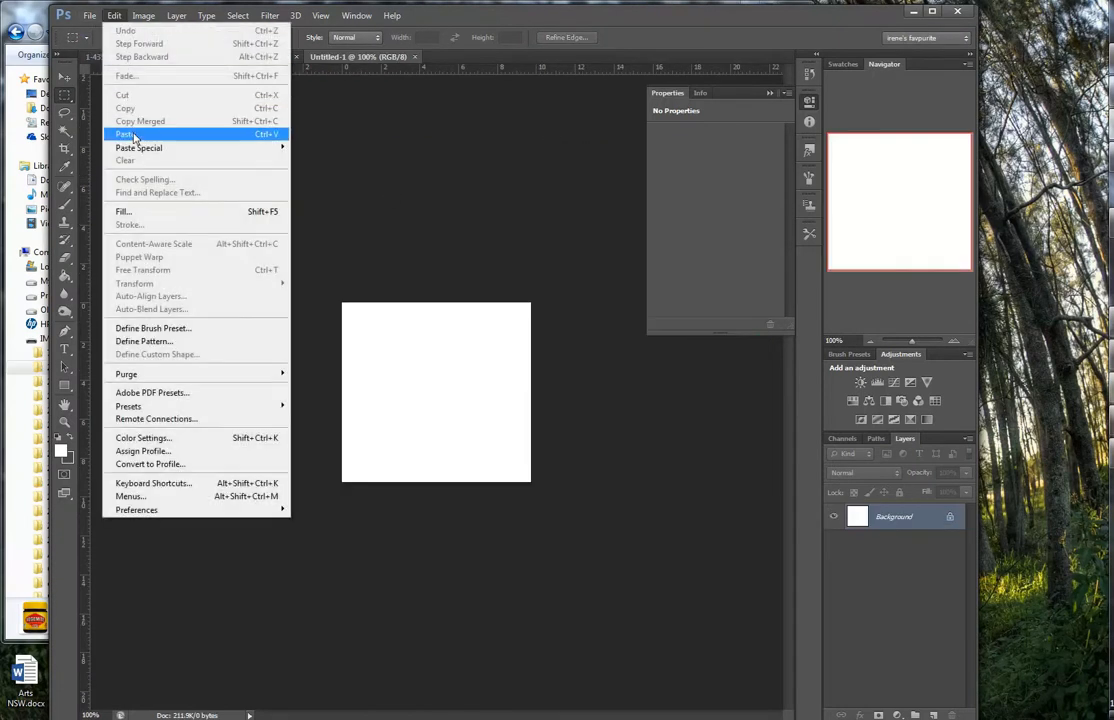
pyautogui.click(125, 134)
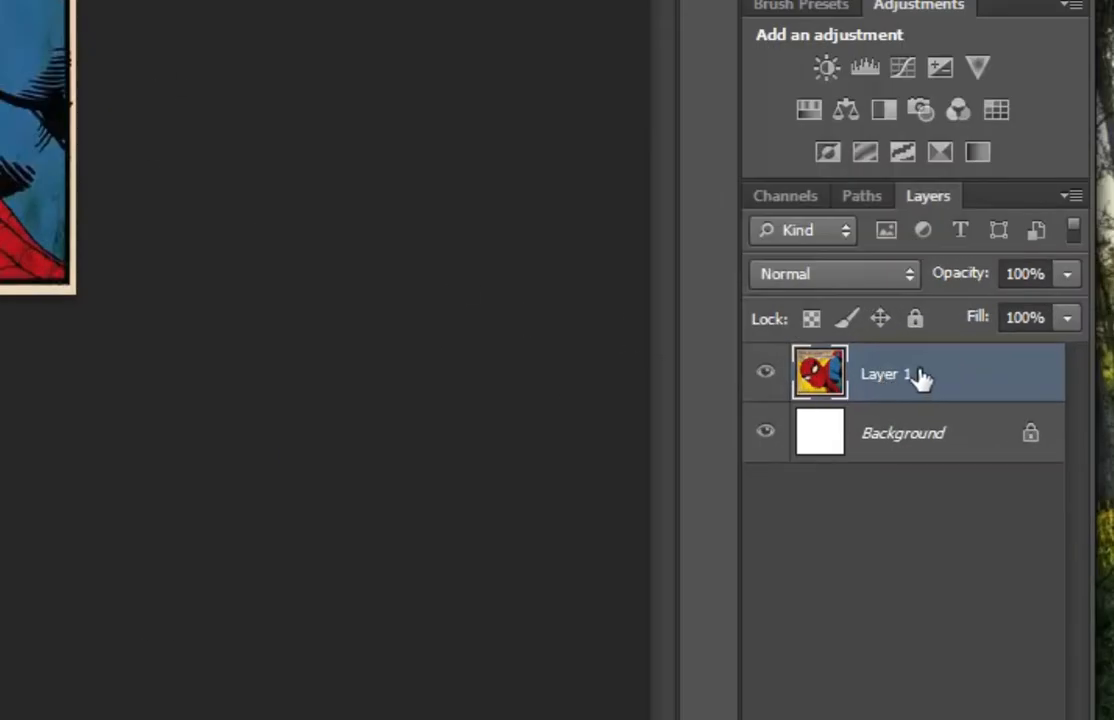
pyautogui.moveTo(922, 442)
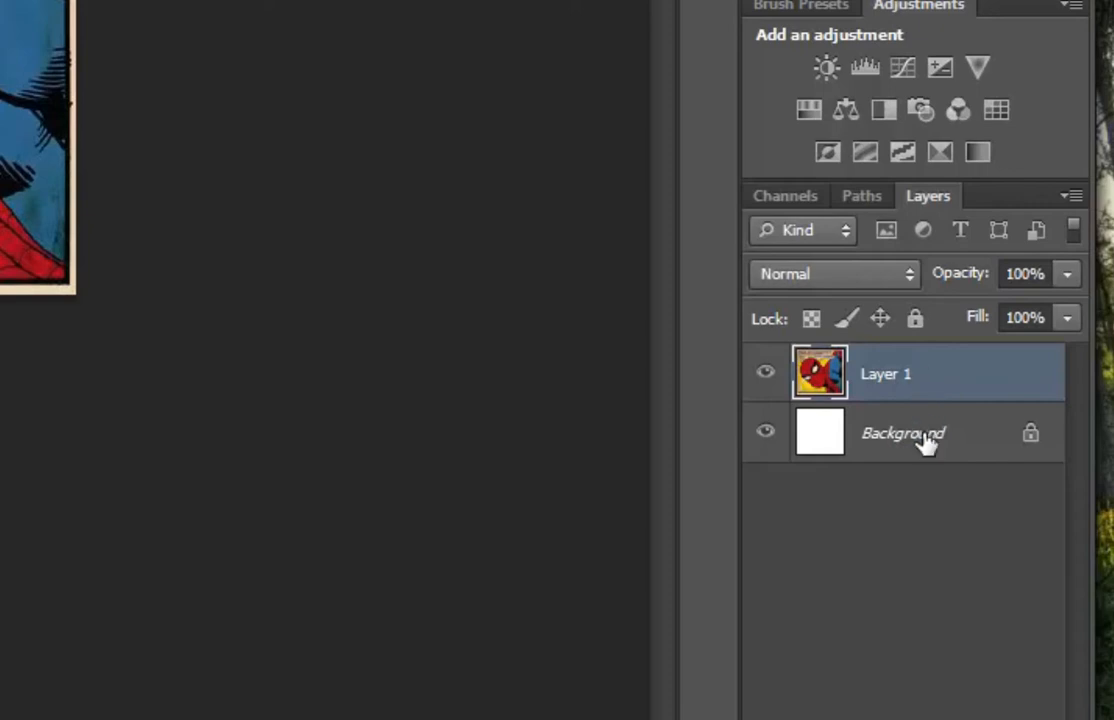
pyautogui.click(902, 432)
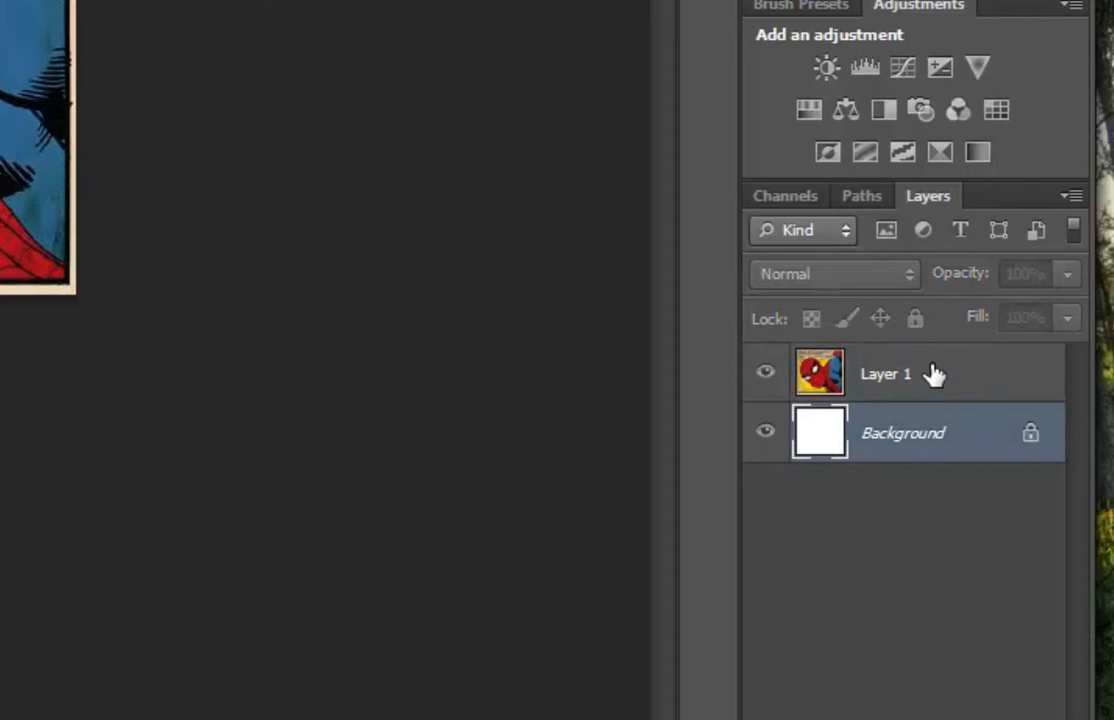
pyautogui.click(885, 373)
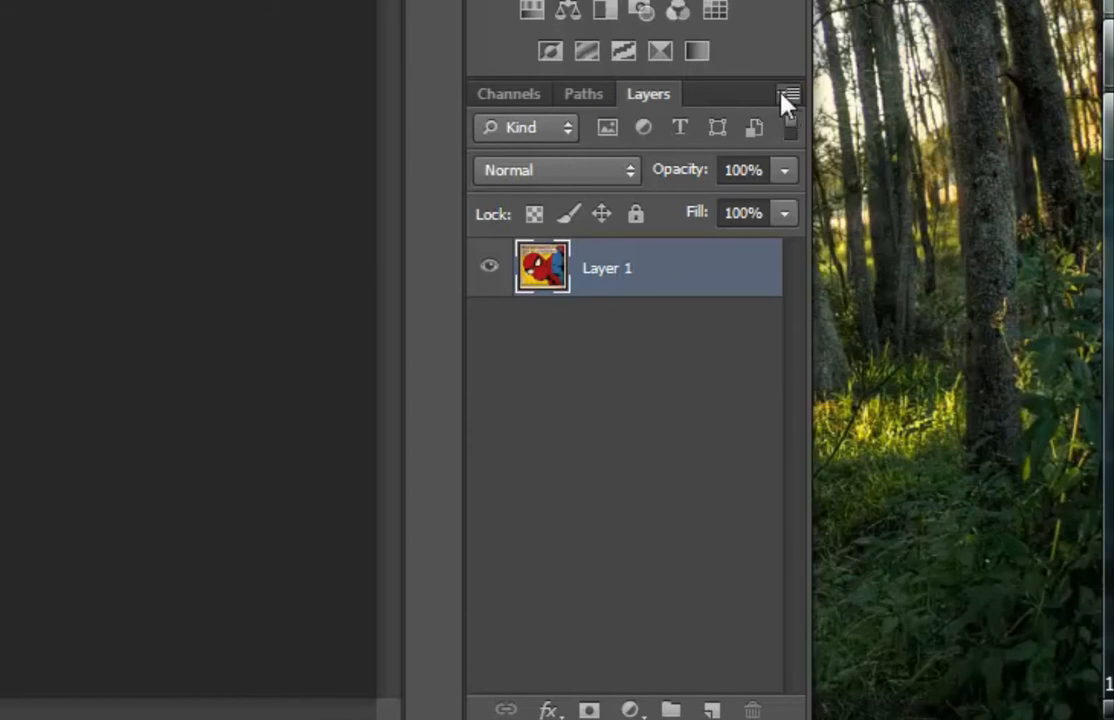
# Step: Create a new Layer 2 and make white the foreground colour
pyautogui.click(788, 94)
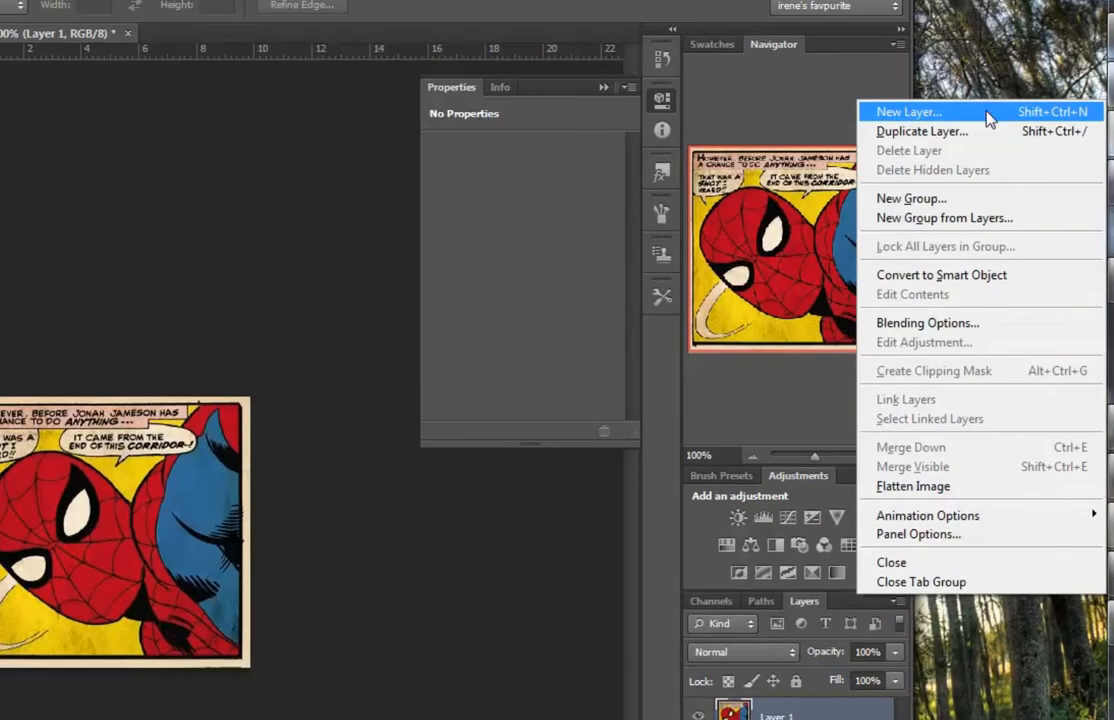
pyautogui.click(906, 111)
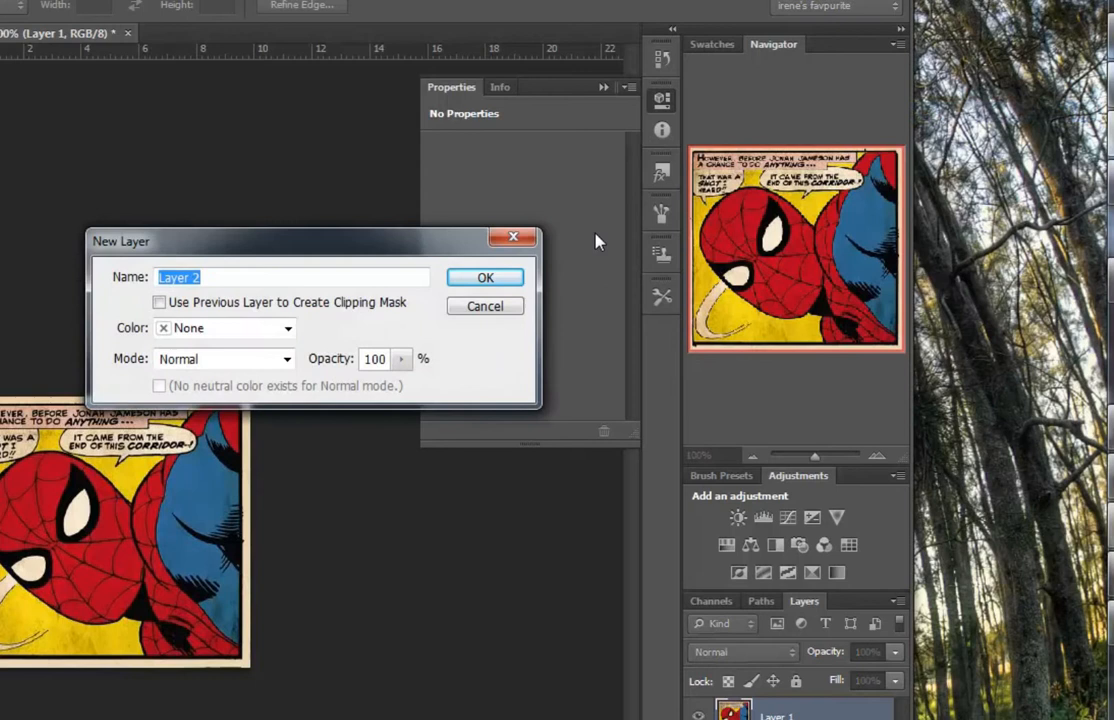
pyautogui.click(485, 277)
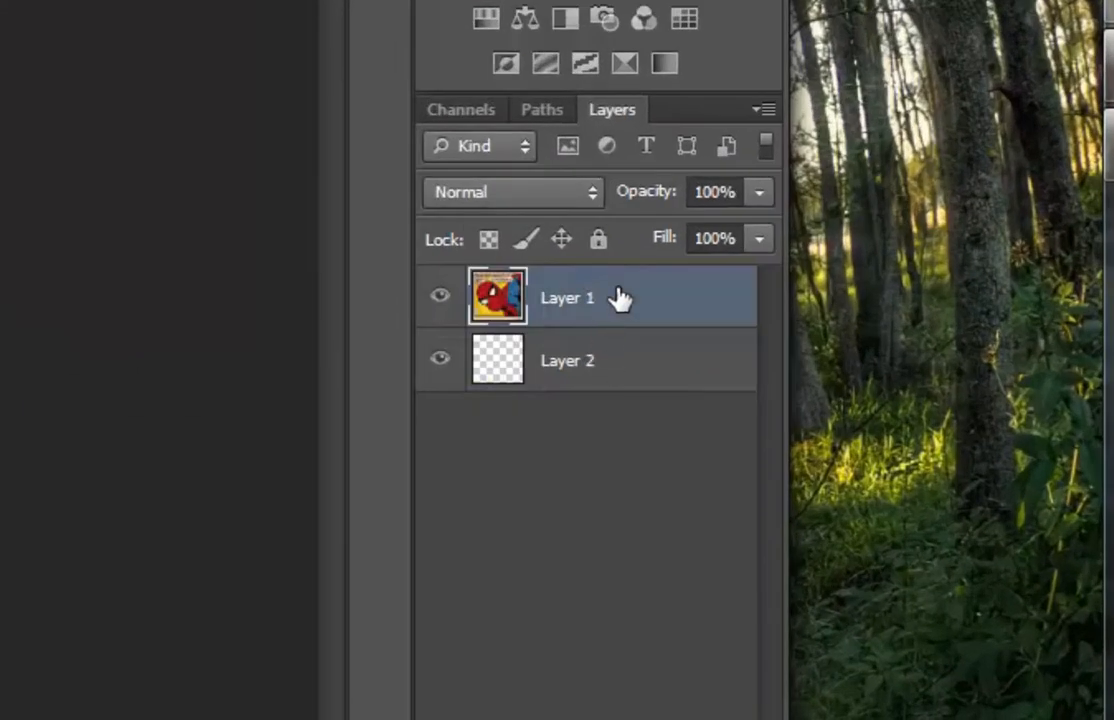
pyautogui.moveTo(635, 298)
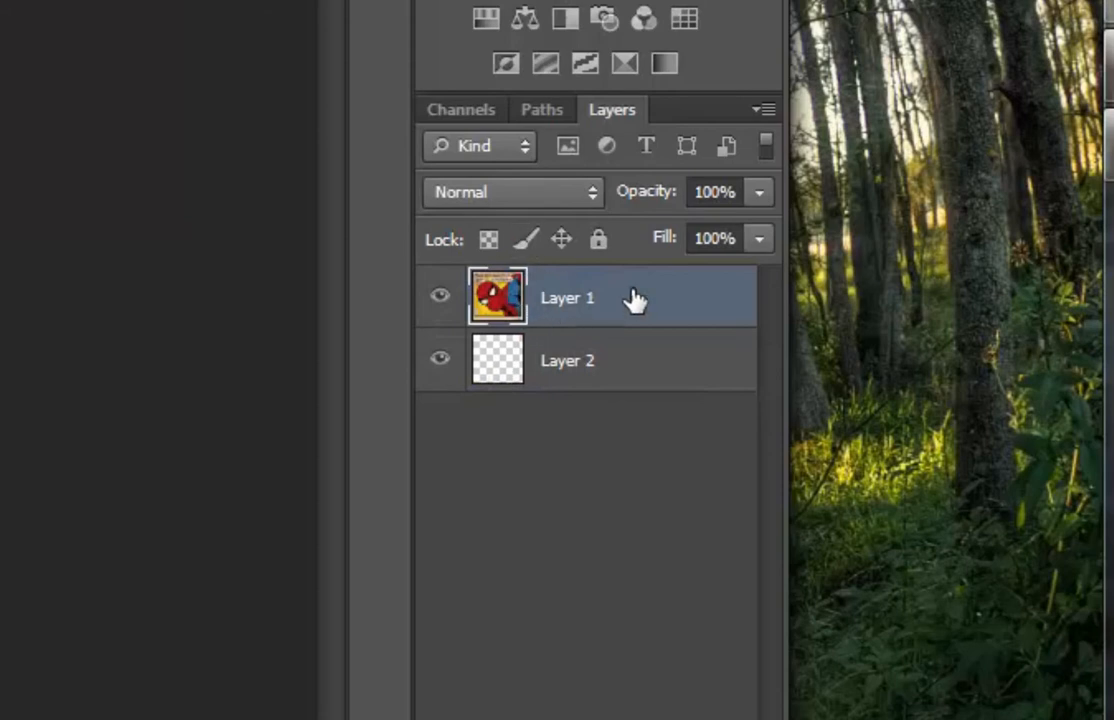
pyautogui.moveTo(497, 378)
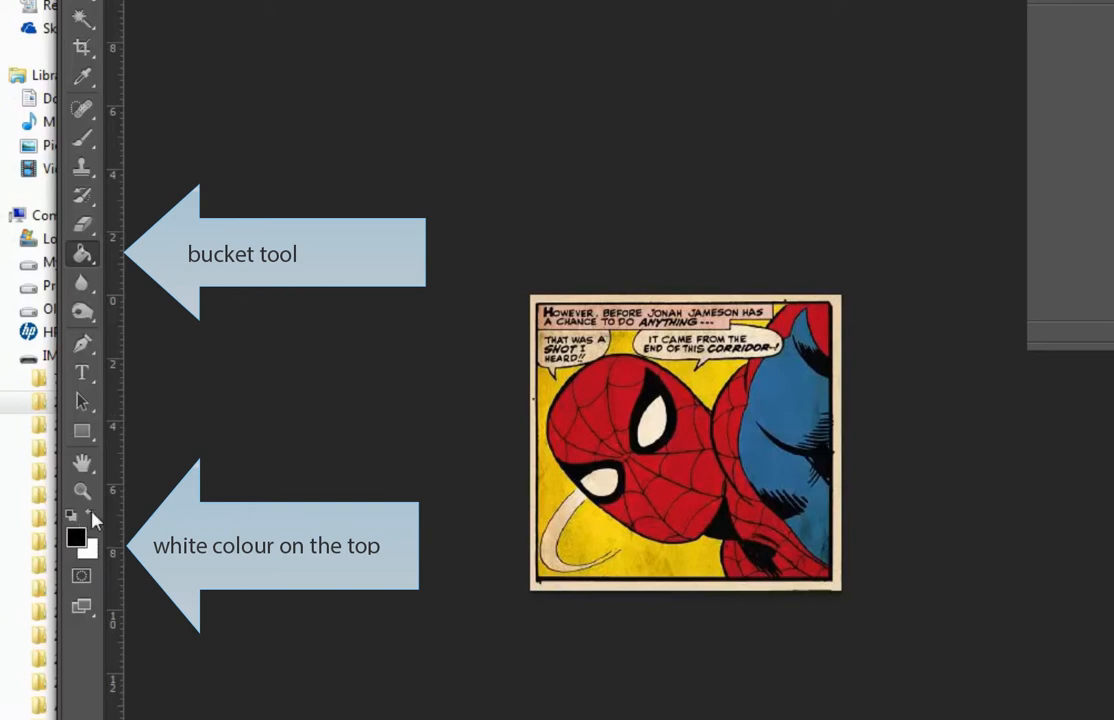
pyautogui.click(76, 536)
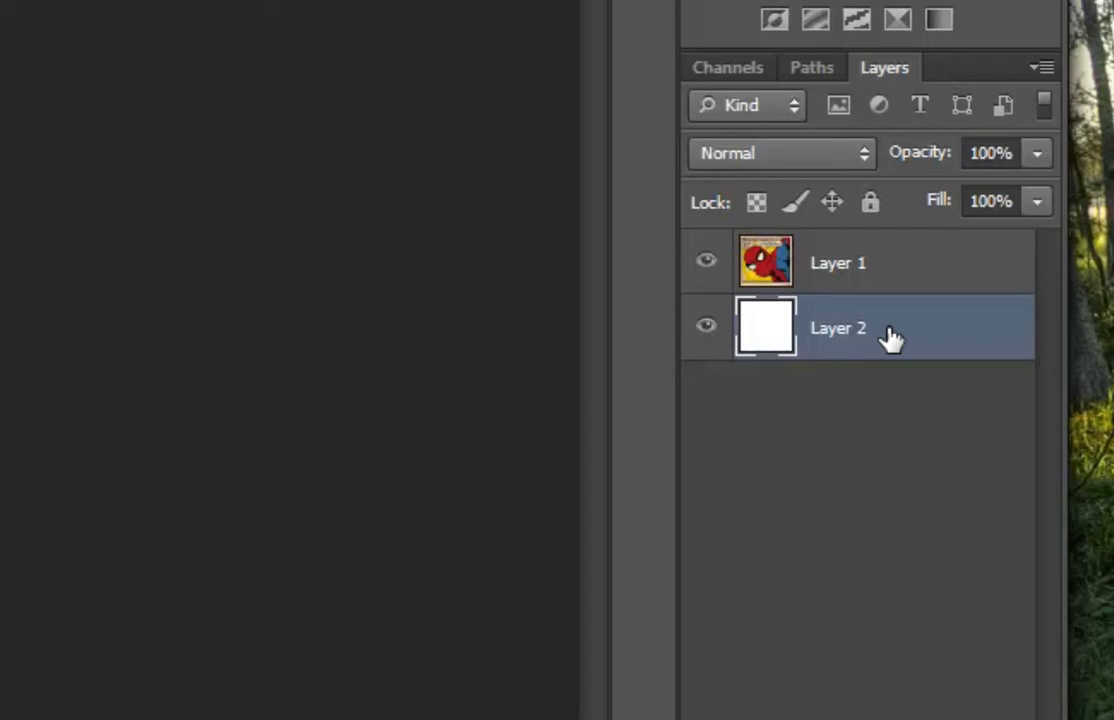
pyautogui.click(320, 15)
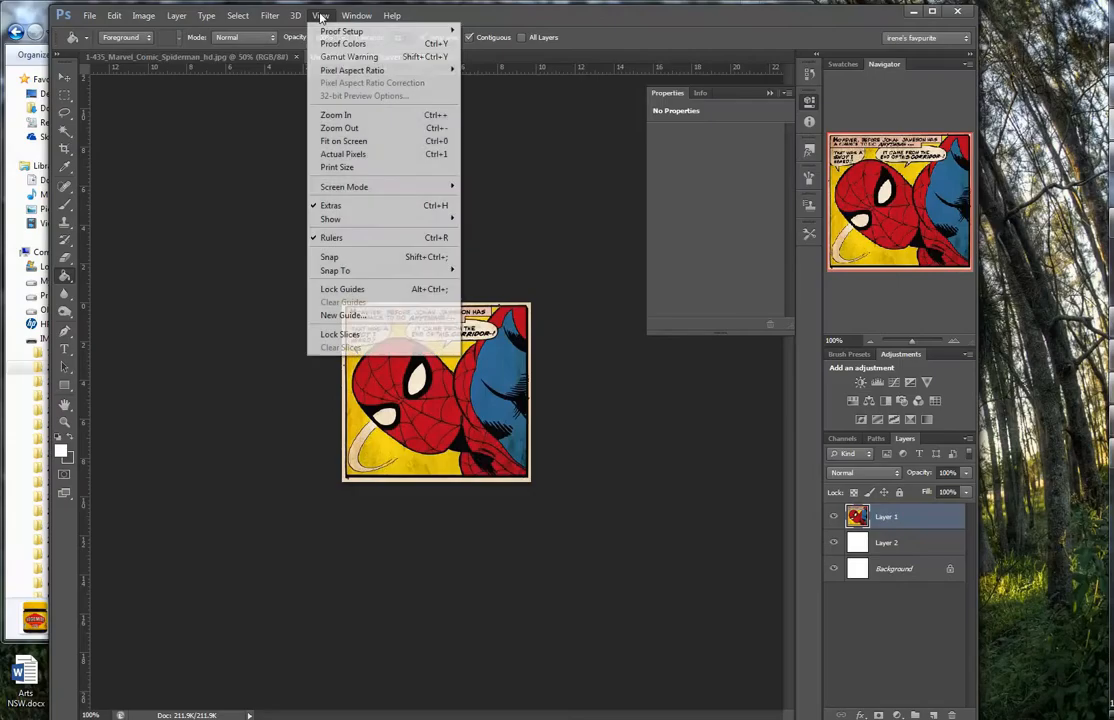
pyautogui.moveTo(336, 114)
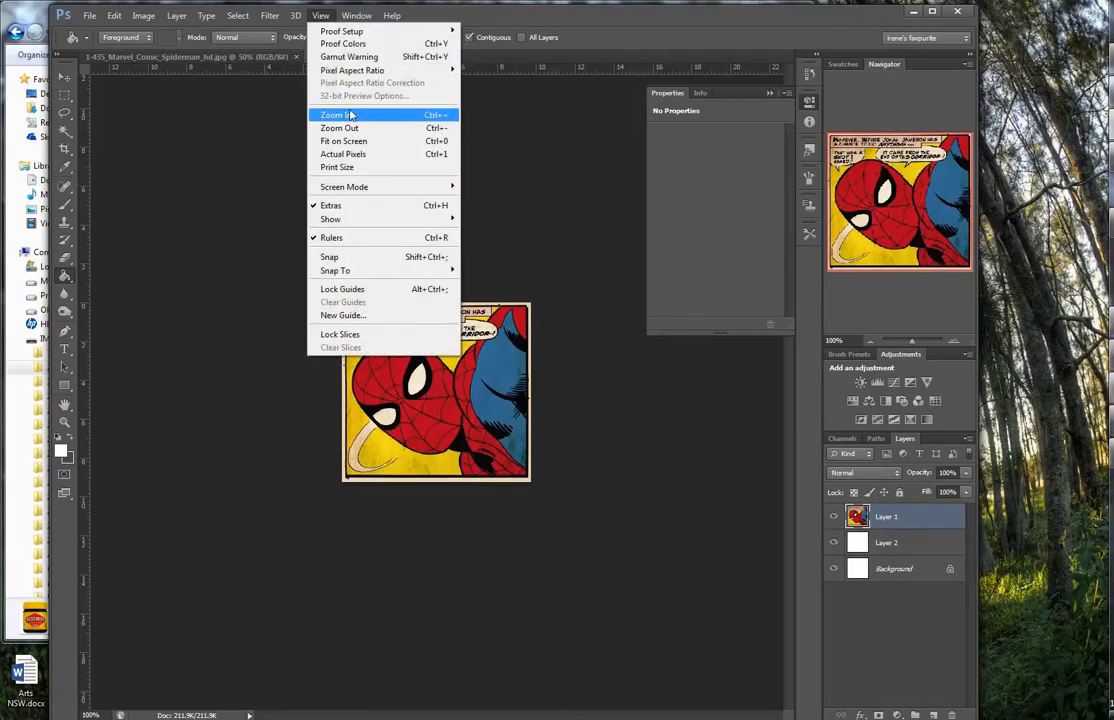
# Step: Zoom the comic panel view in to 200%
pyautogui.click(335, 114)
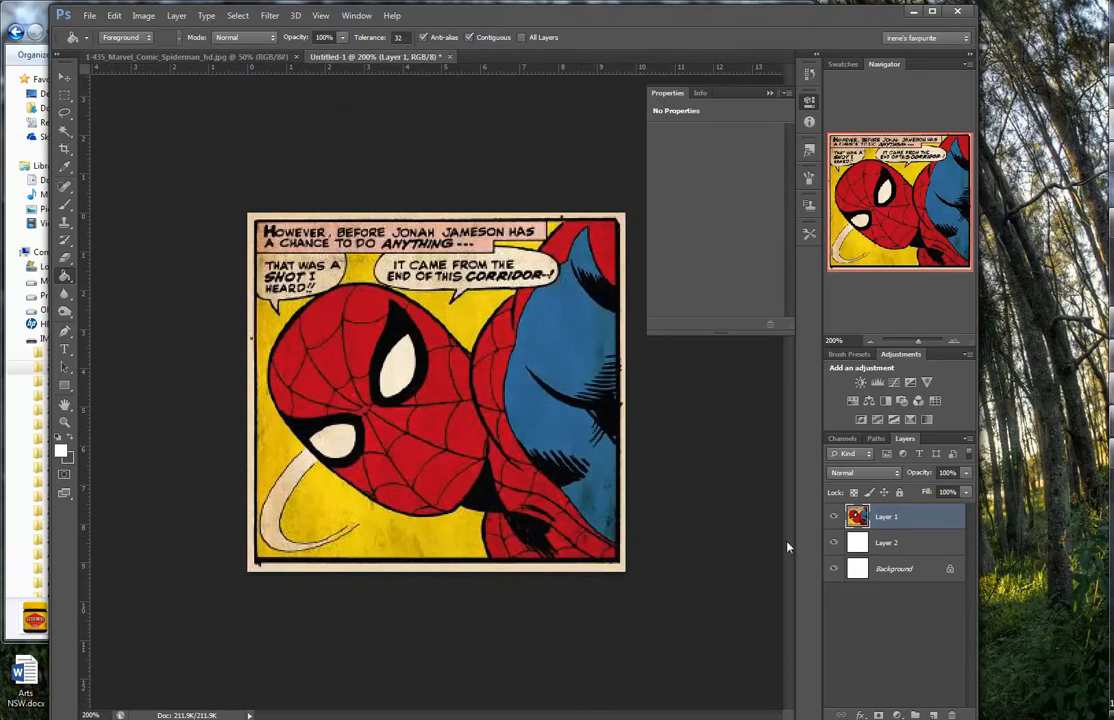
pyautogui.moveTo(513, 323)
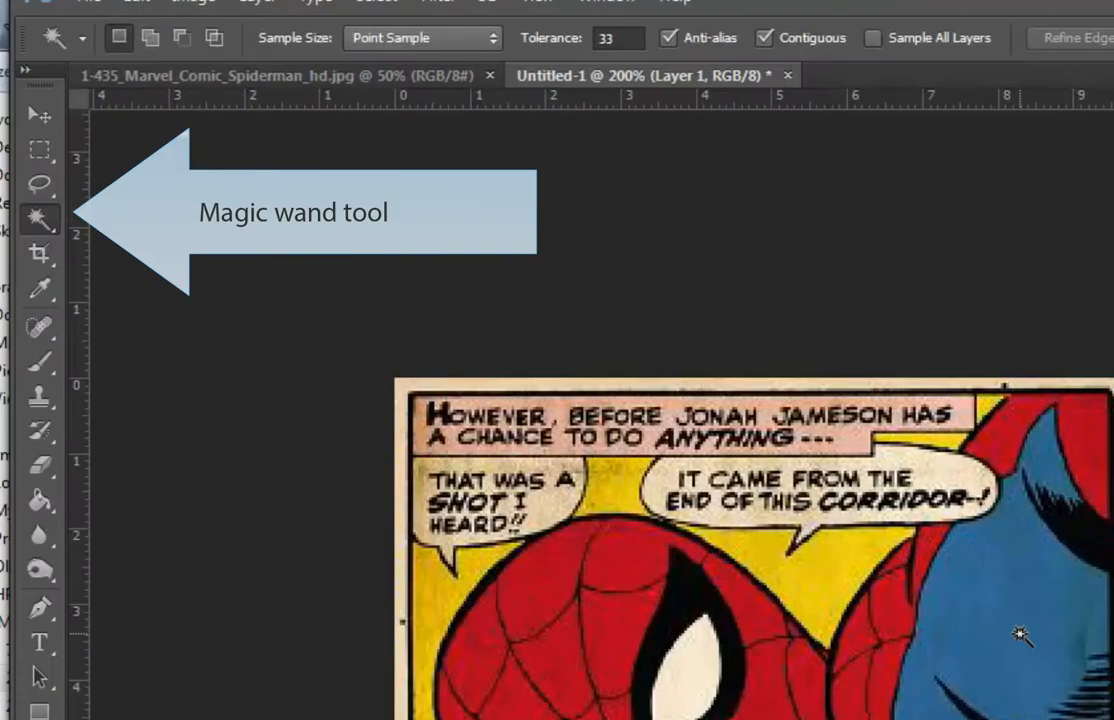
# Step: With the Magic Wand, select and clear the blue costume, then select the yellow background
pyautogui.click(1018, 635)
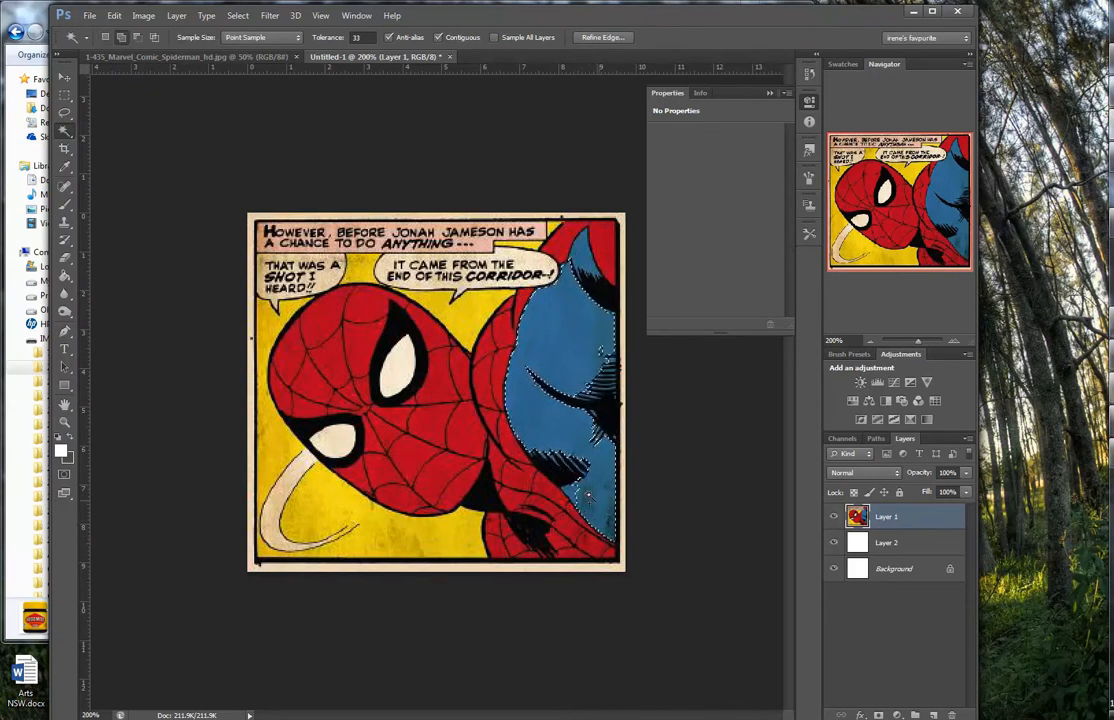
pyautogui.click(575, 330)
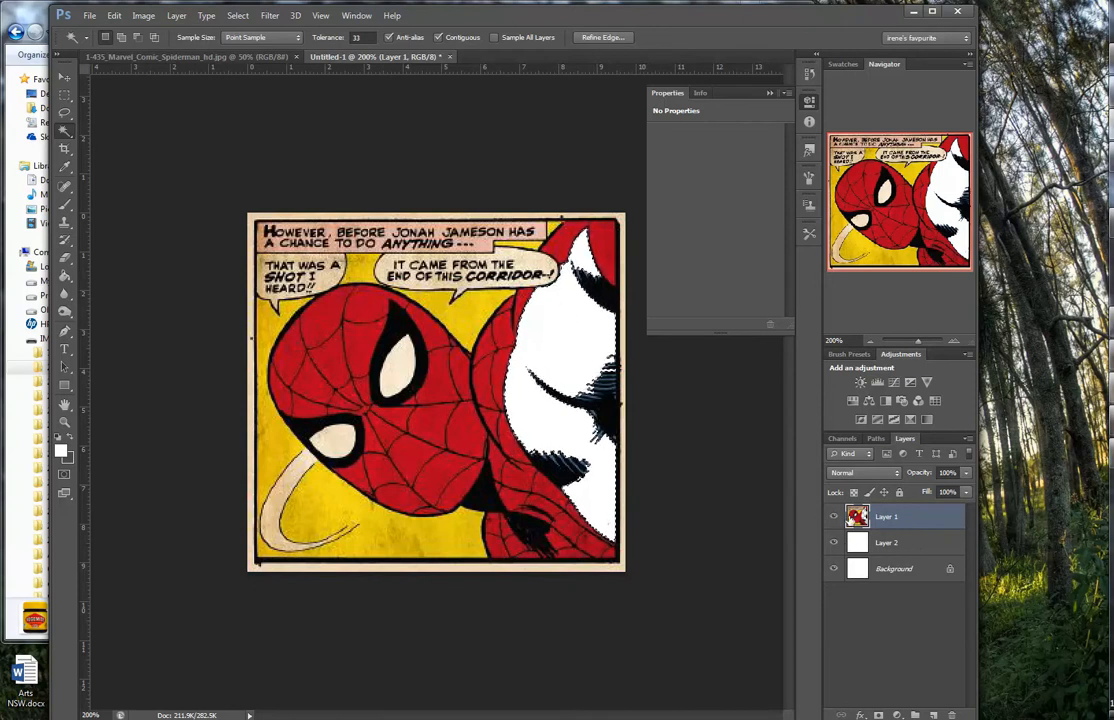
pyautogui.click(833, 542)
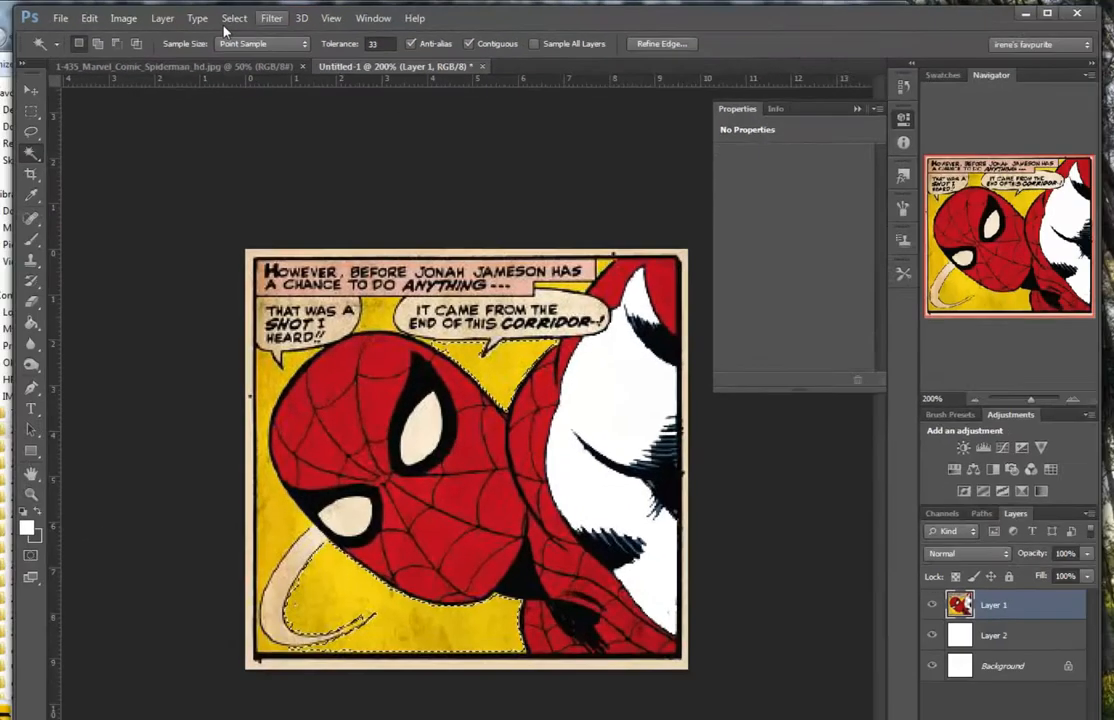
# Step: Delete the yellow background, then select and remove the red costume and similar red areas
pyautogui.click(233, 18)
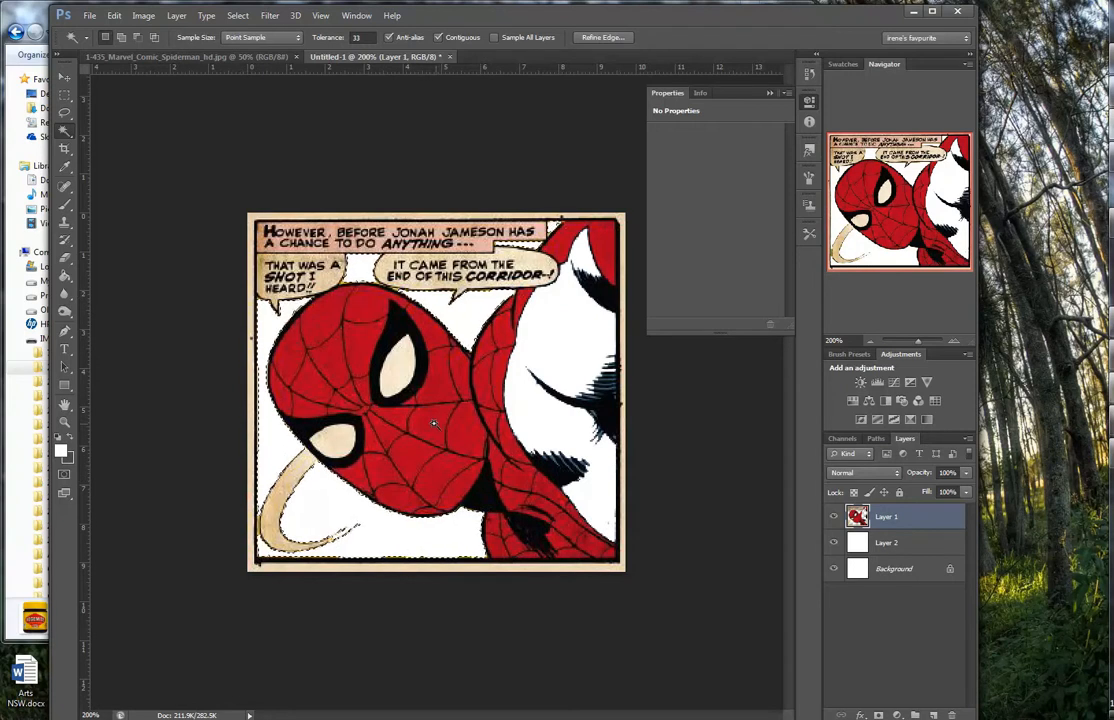
pyautogui.click(432, 422)
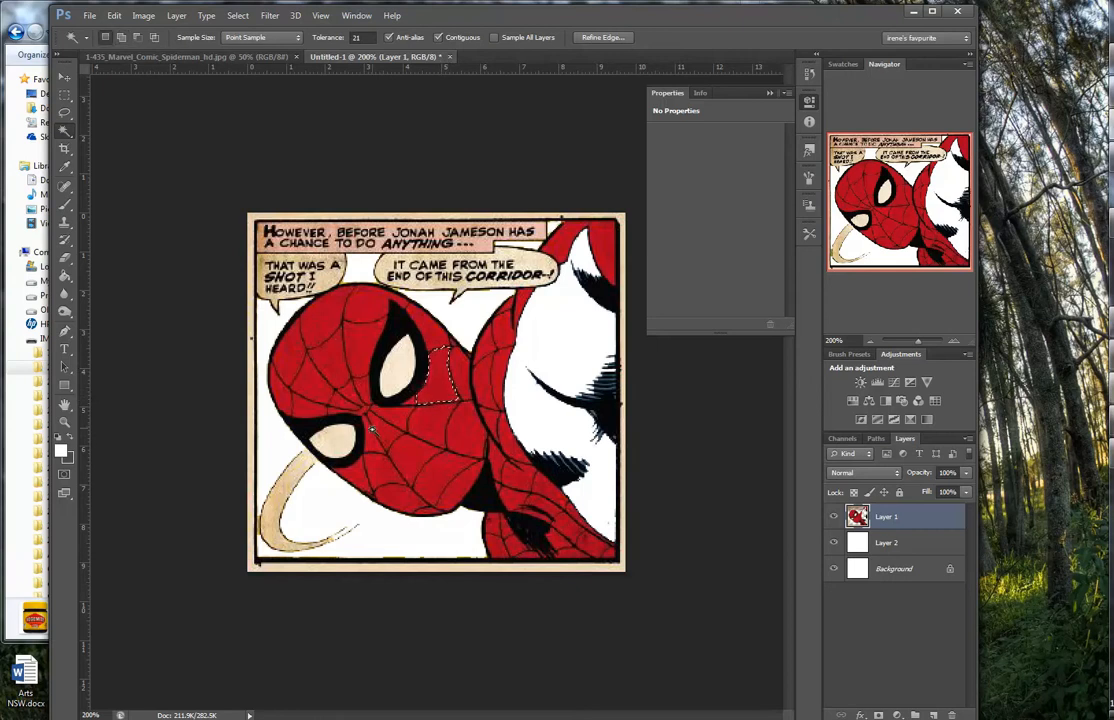
pyautogui.click(237, 15)
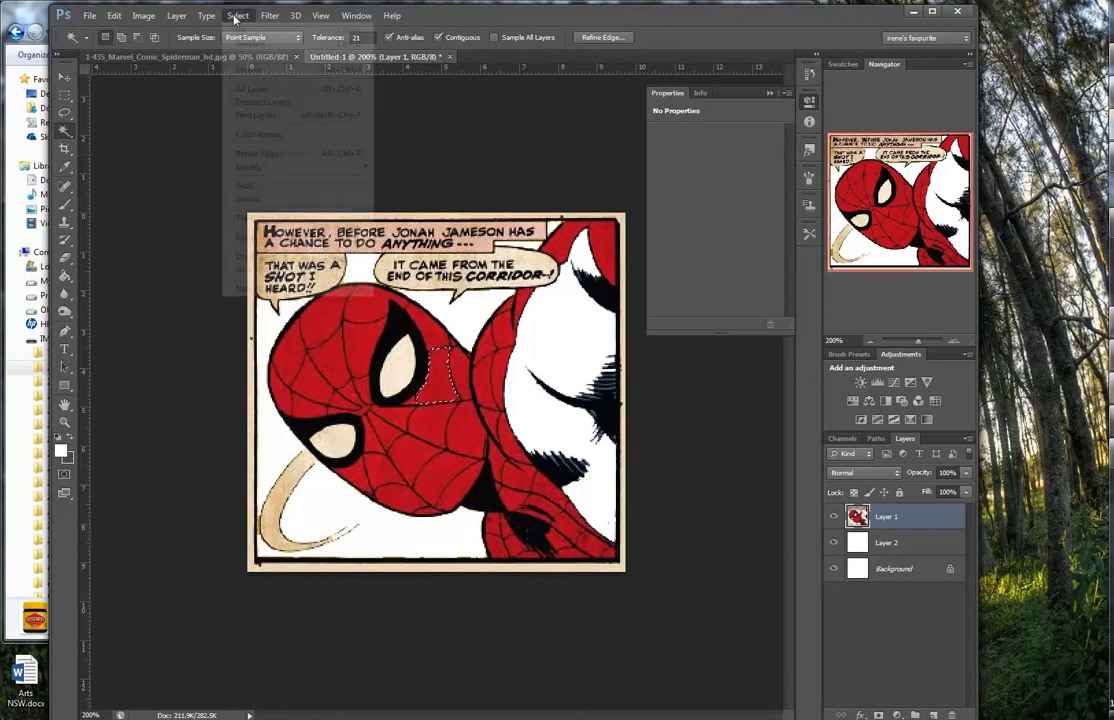
pyautogui.click(237, 15)
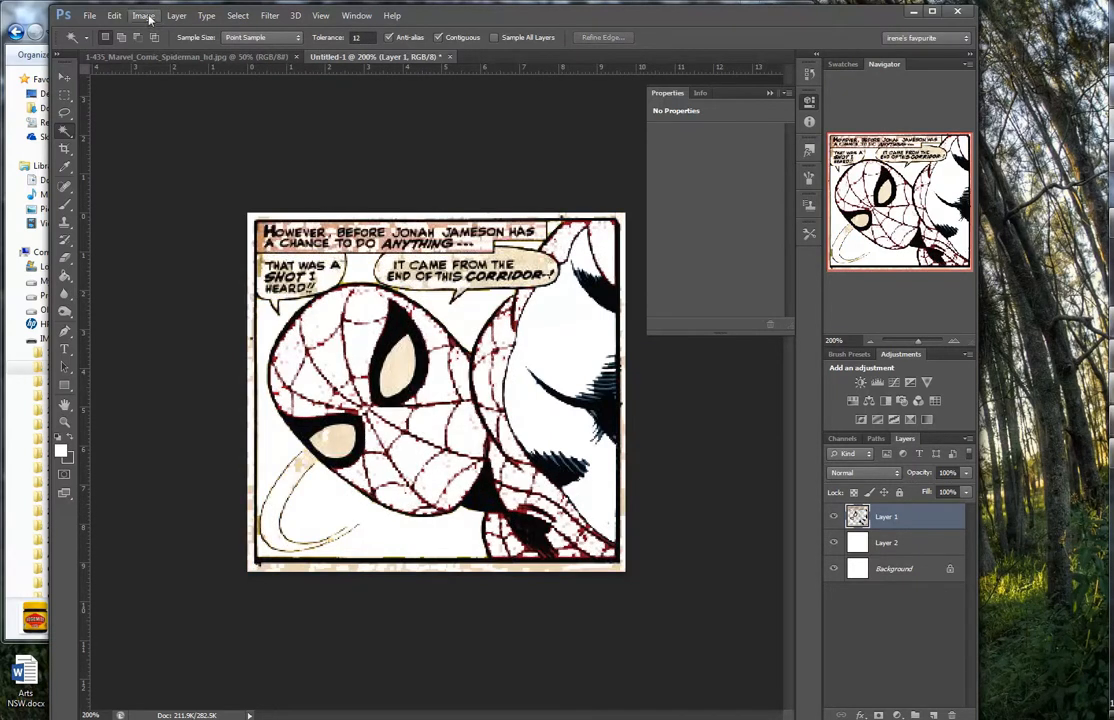
# Step: Apply a Threshold adjustment at level 121 to the Spider-Man layer
pyautogui.click(143, 15)
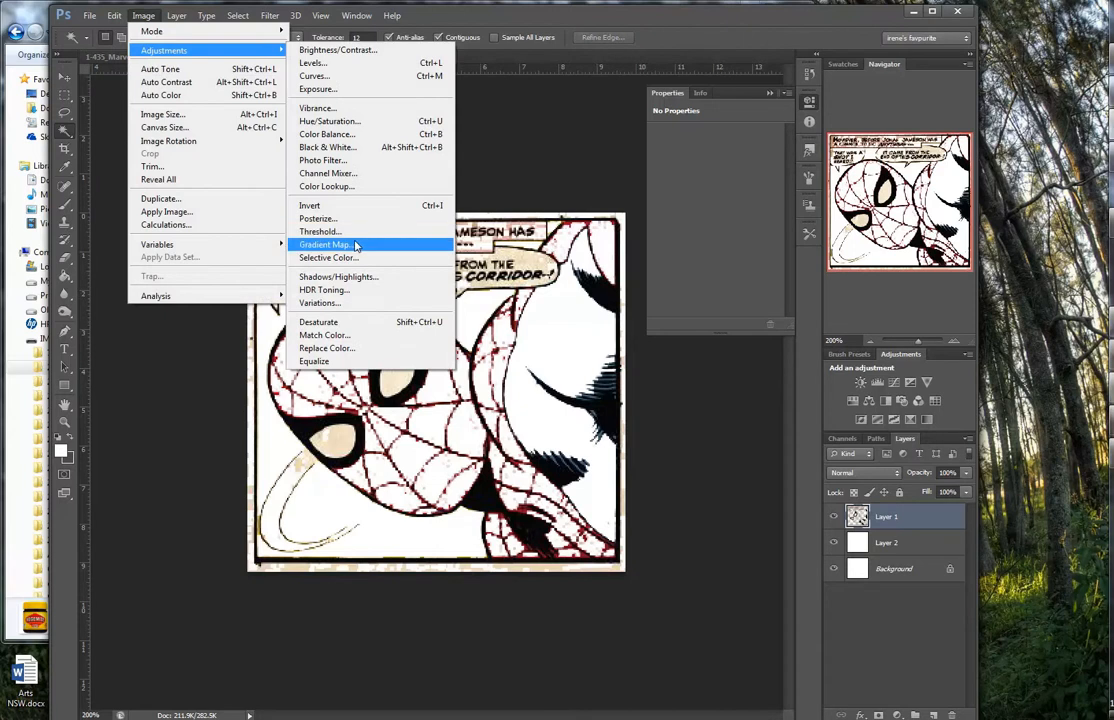
pyautogui.click(319, 231)
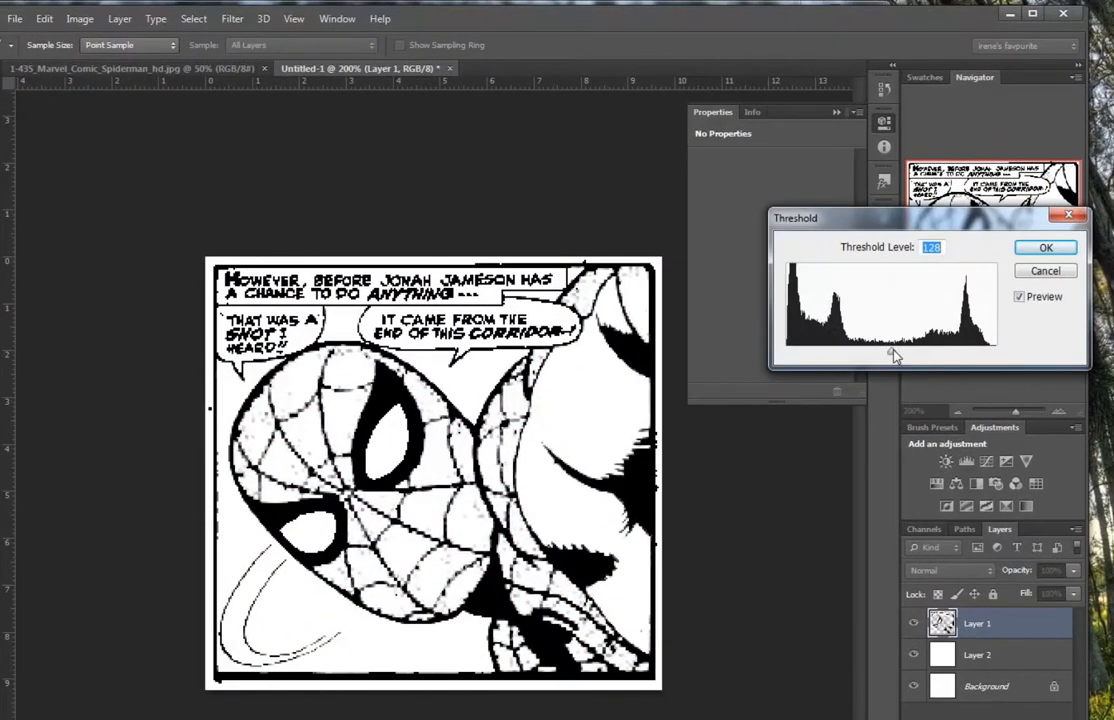
pyautogui.moveTo(893, 355); pyautogui.dragTo(903, 360)
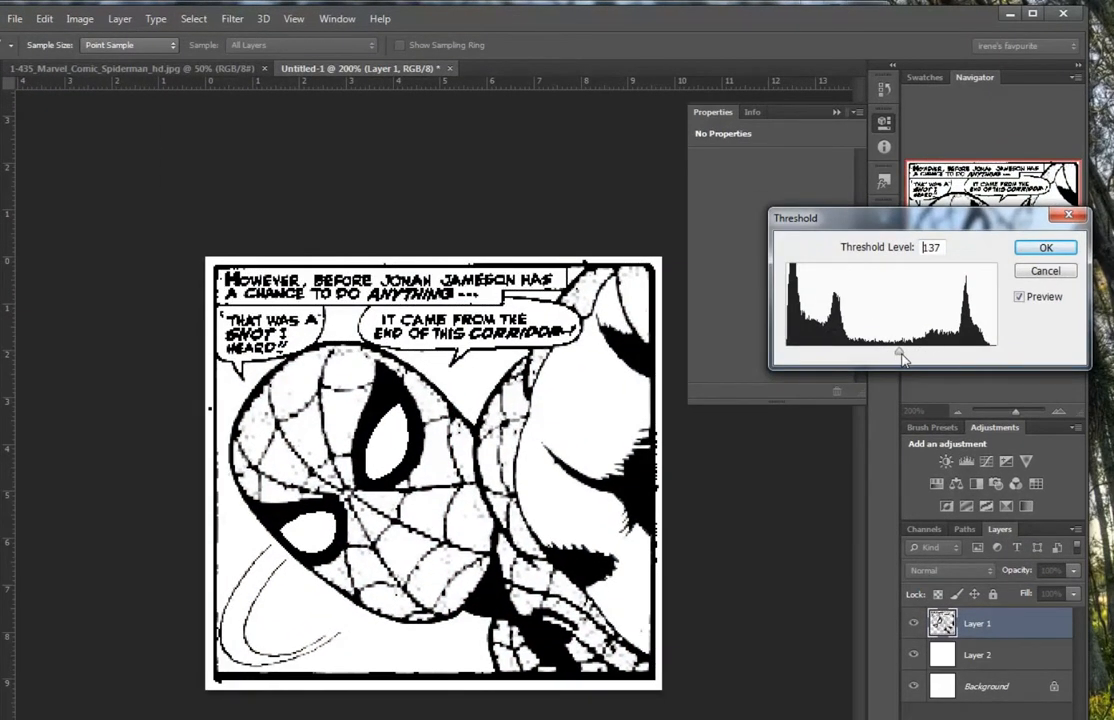
pyautogui.moveTo(900, 357); pyautogui.dragTo(872, 357)
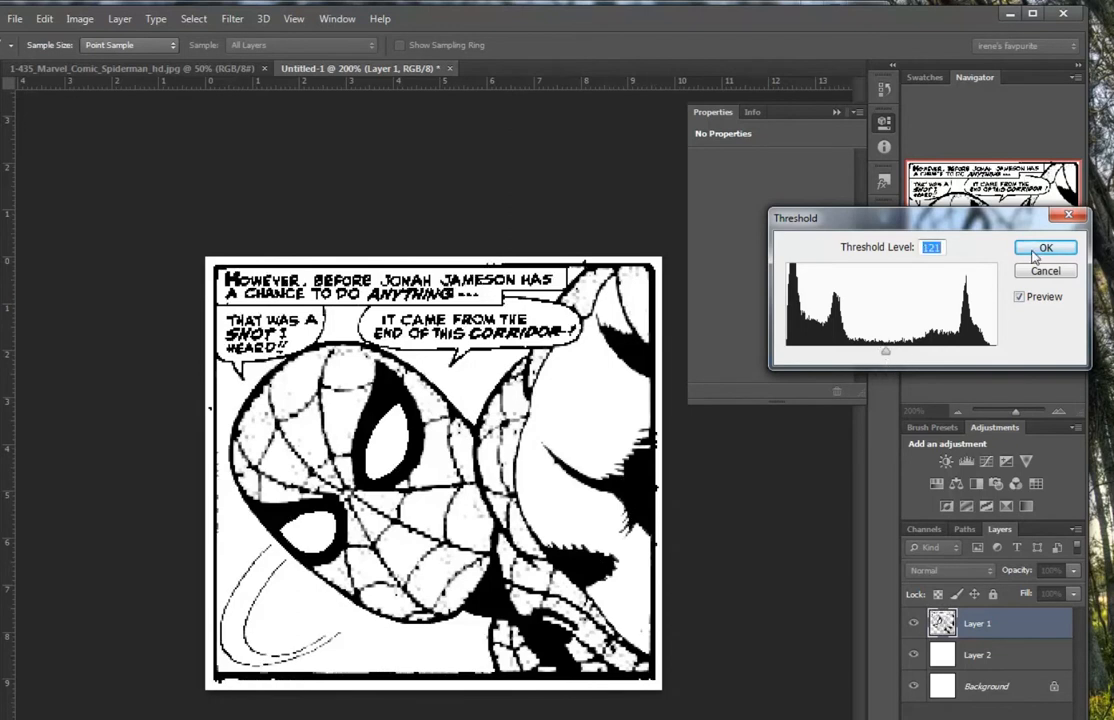
pyautogui.click(1045, 247)
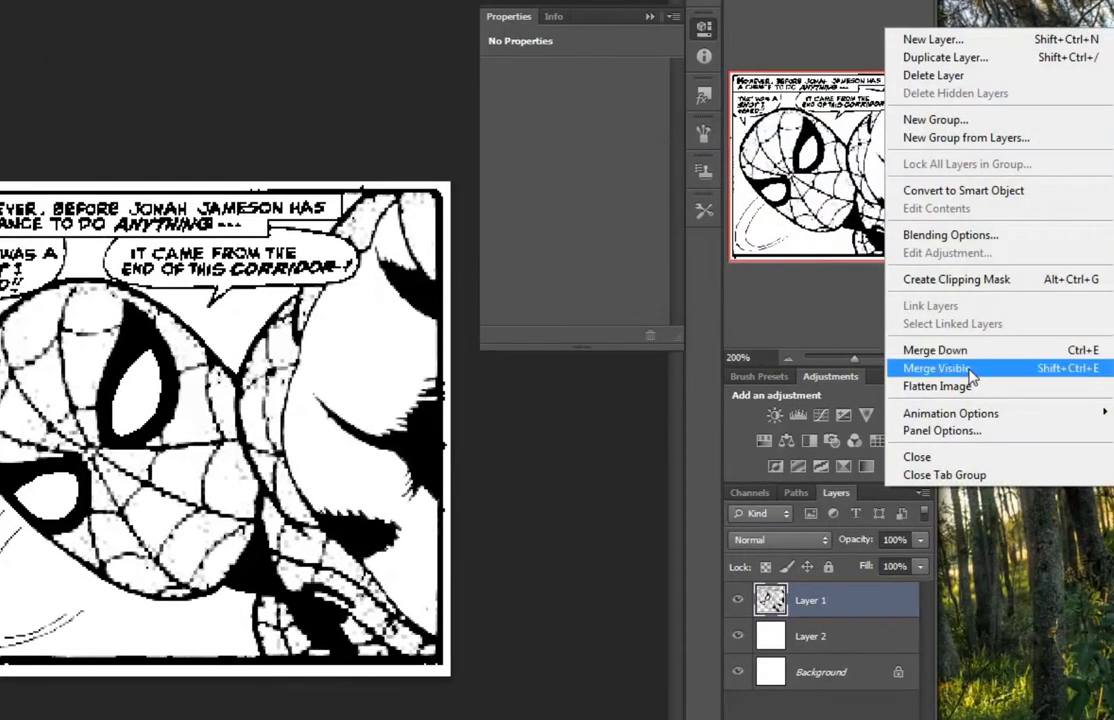
pyautogui.moveTo(955, 371)
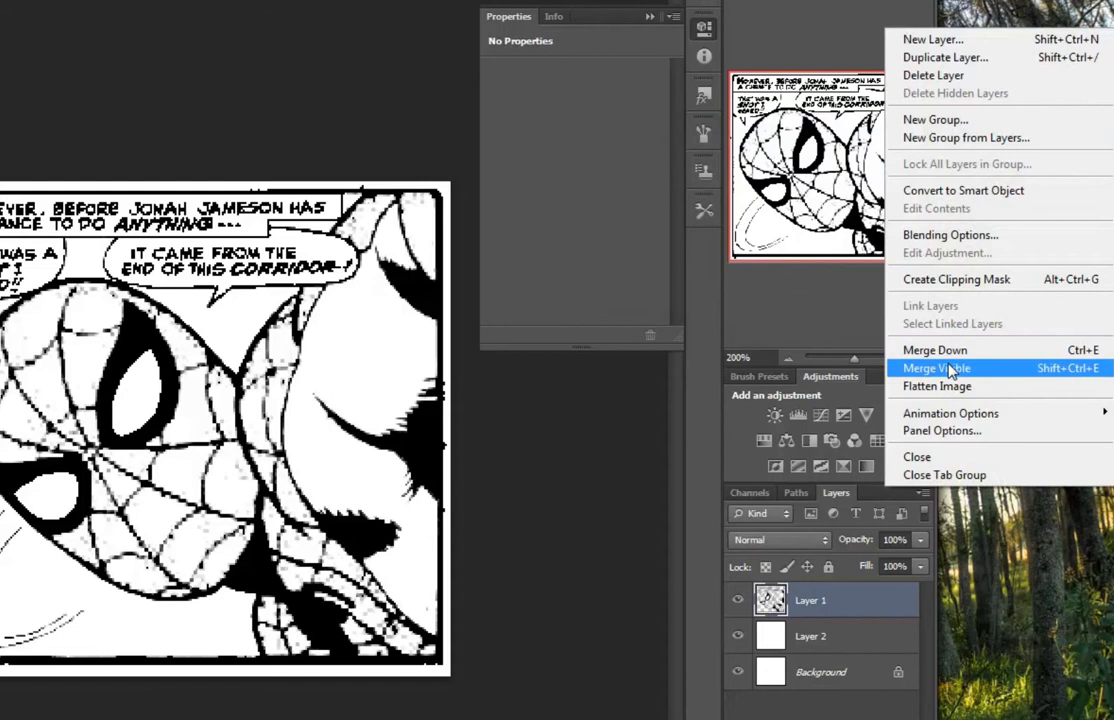
# Step: Flatten all layers into one Background layer and begin saving as JPEG
pyautogui.click(937, 386)
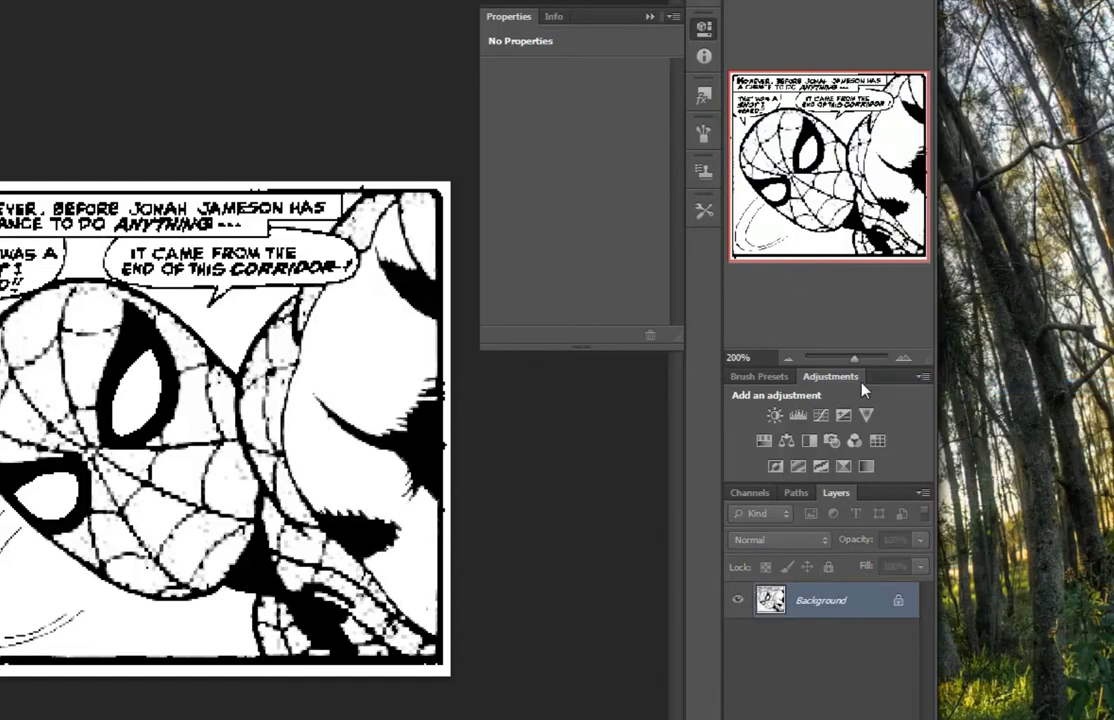
pyautogui.click(123, 21)
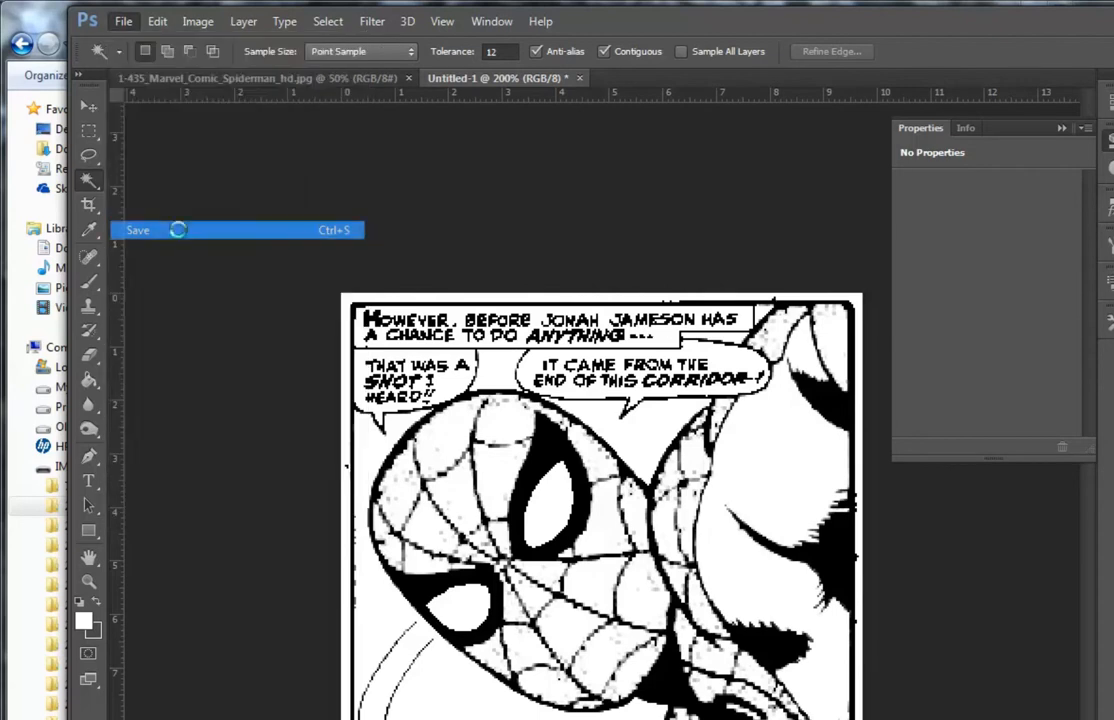
pyautogui.click(137, 230)
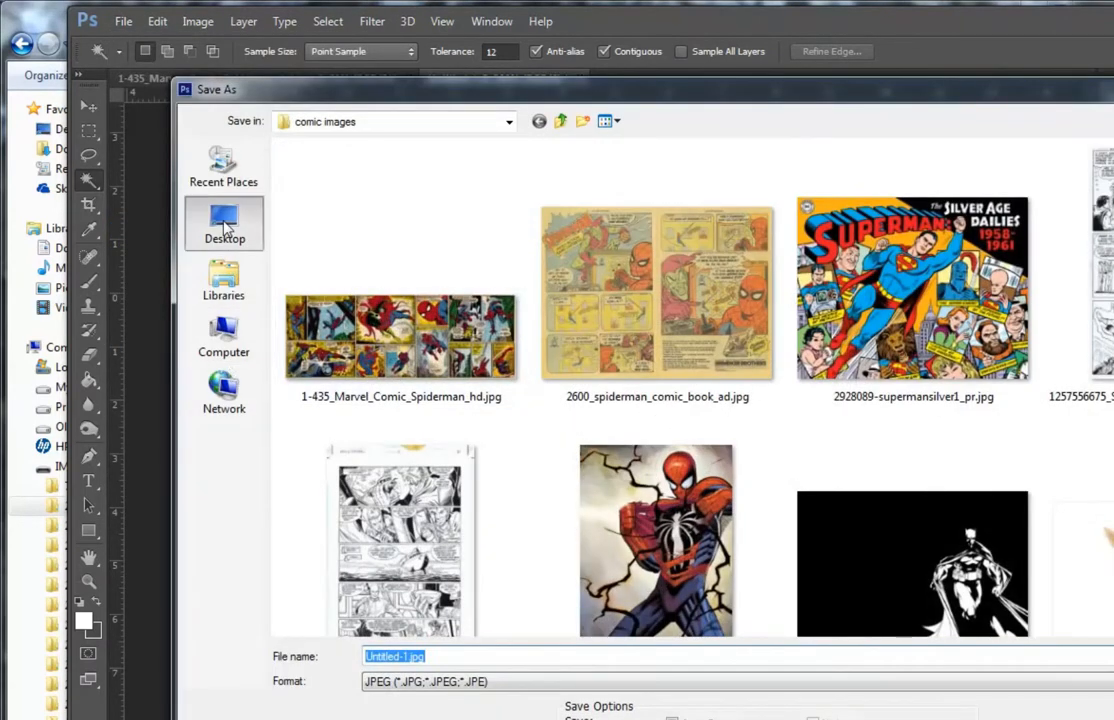